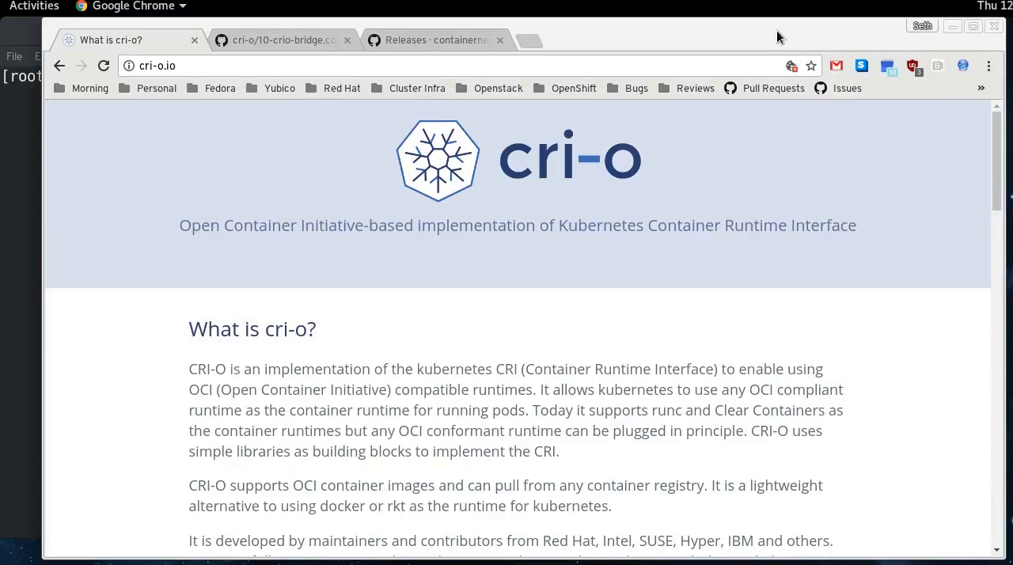
pyautogui.moveTo(547, 256)
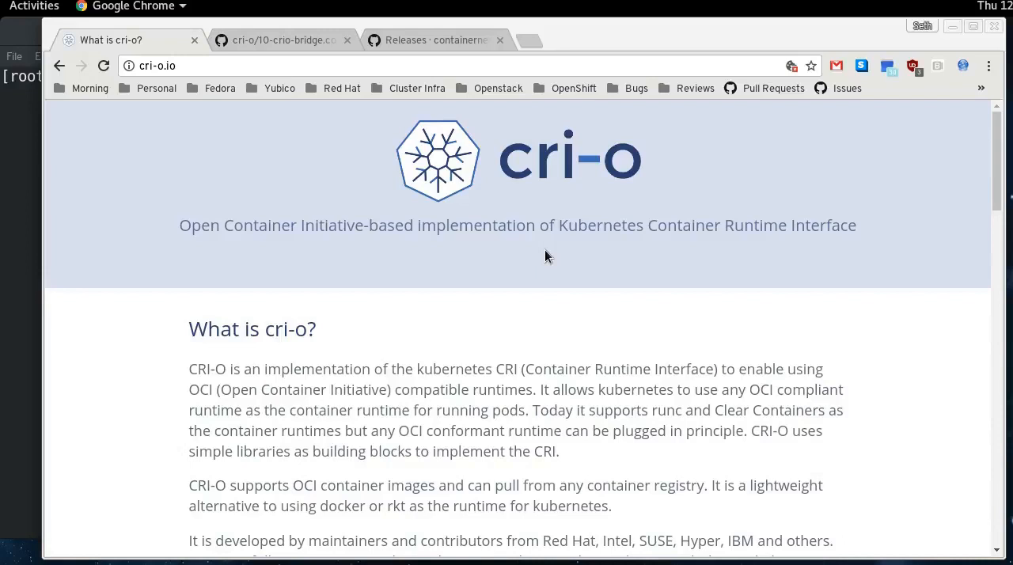
pyautogui.moveTo(74, 149)
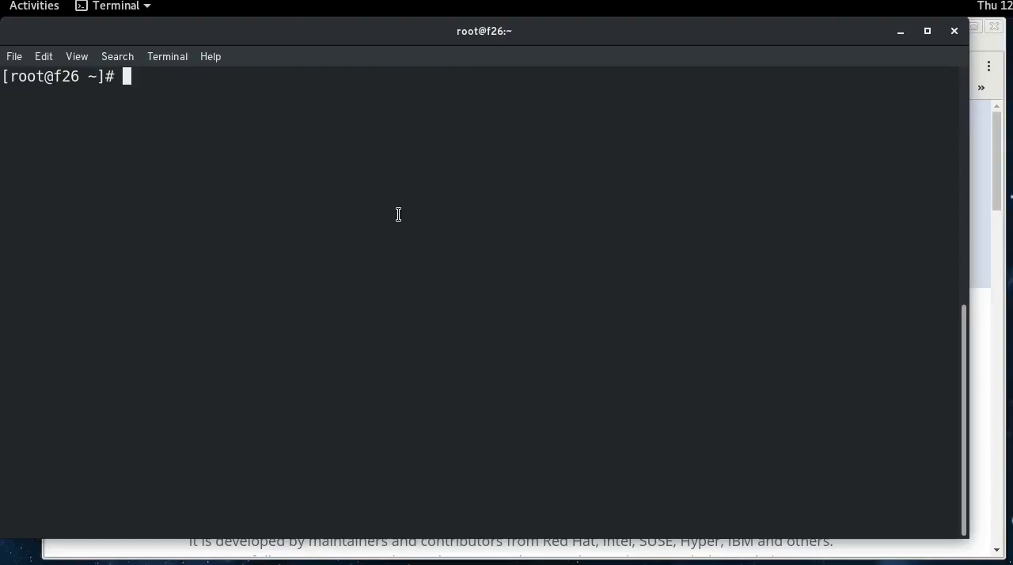
# - List root's home, copy the cri-o alpha RPM there, and enter dnf install -y for it
pyautogui.write('ls')
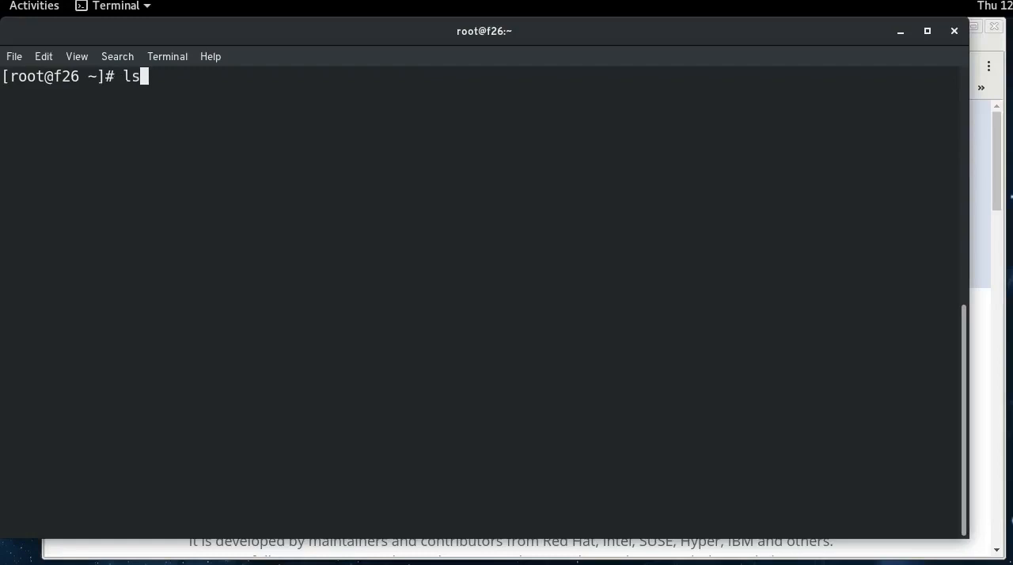
pyautogui.press('Return')
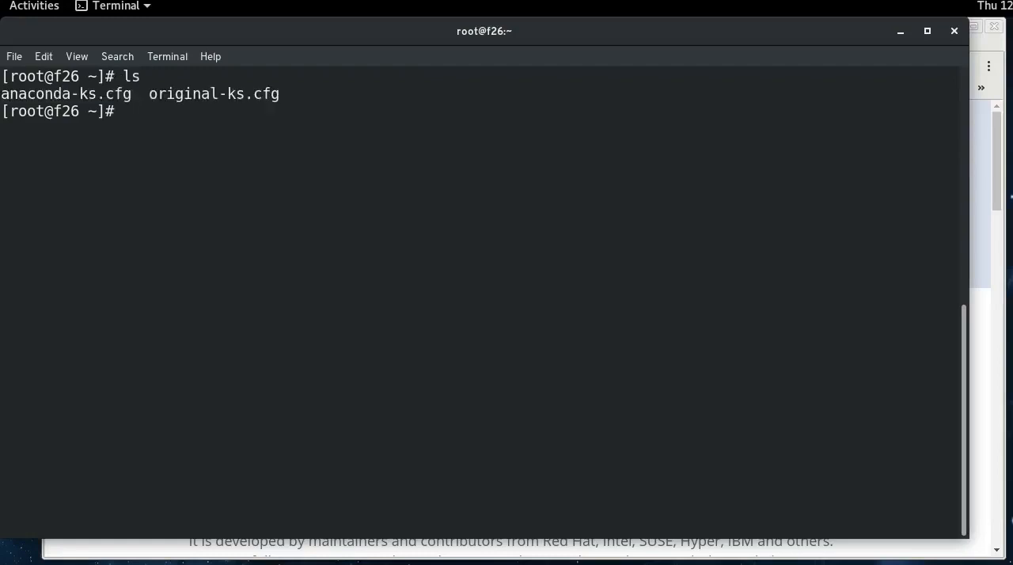
pyautogui.write('cp /home/fedora/cri-o-1.0.0.alpha.0-0.git5dcbdc0.fc26.2.x86_64.rpm')
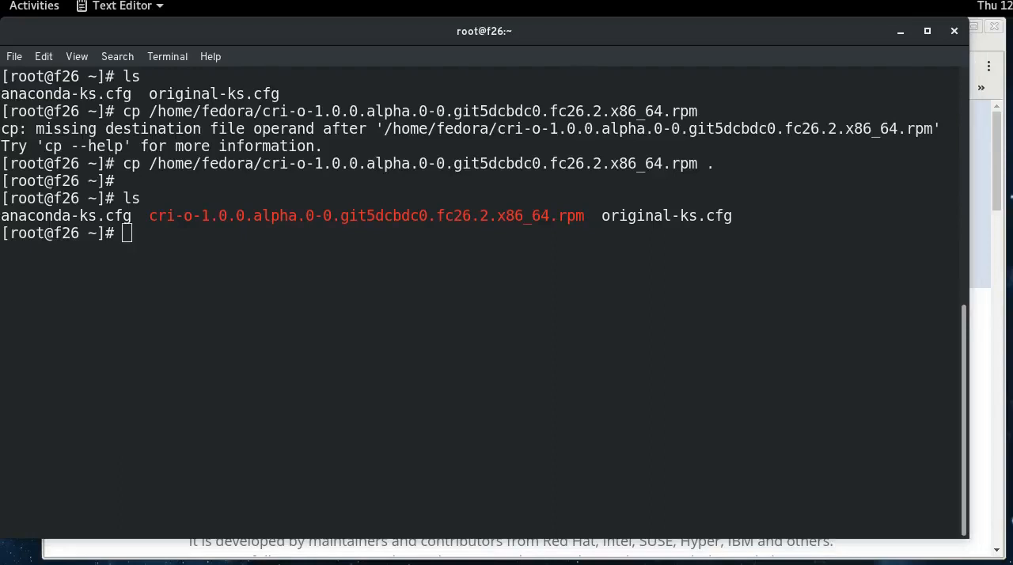
pyautogui.write('dnf install -y cri-o-1.0.0.alpha.0-0.git5dcbdc0.fc26.2.x86_64.rpm')
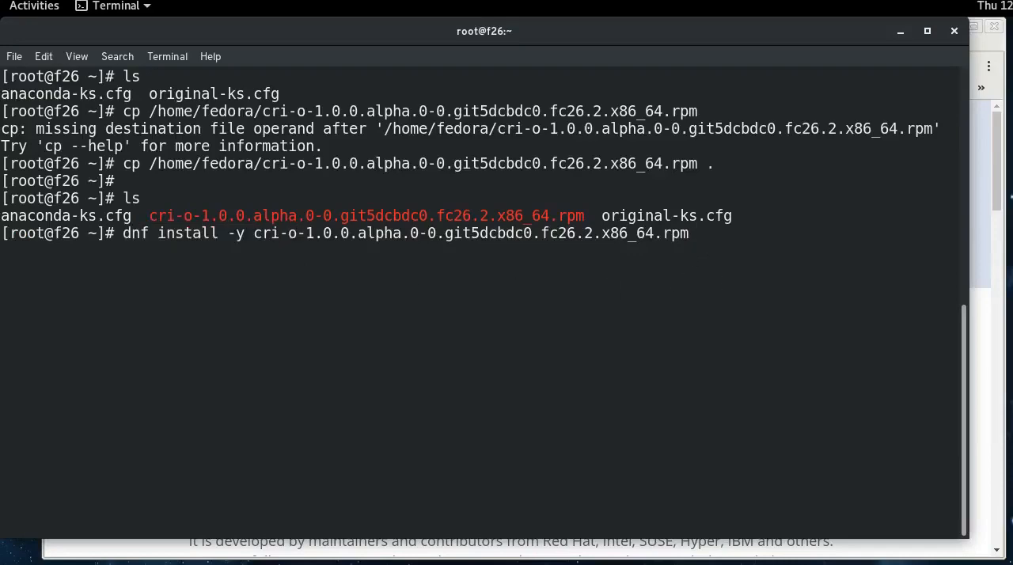
# - Run the CRI-O package installation to completion and enter mkdir -p /opt/cni/bin
pyautogui.press('Return')
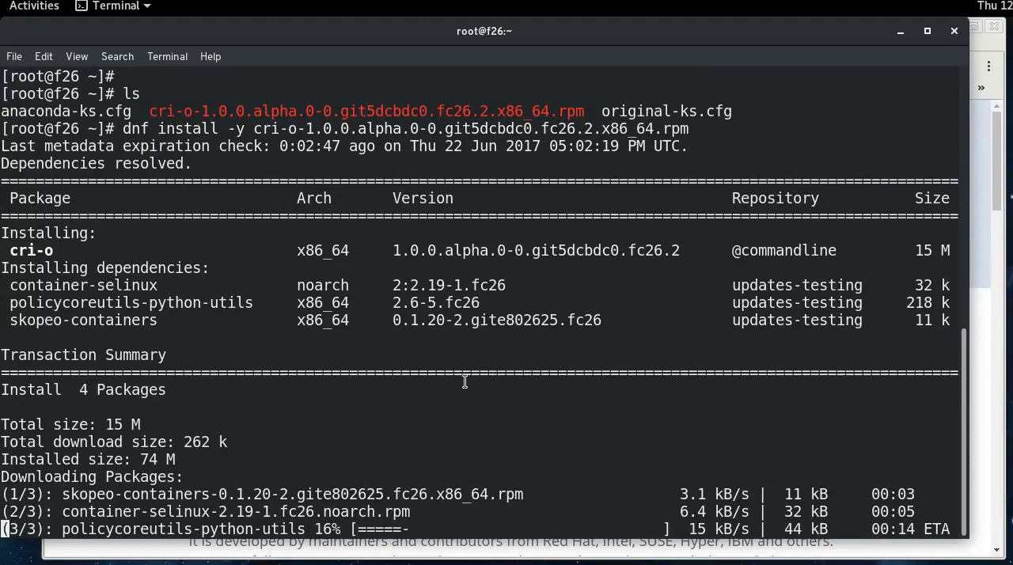
pyautogui.press('ctrl+c')
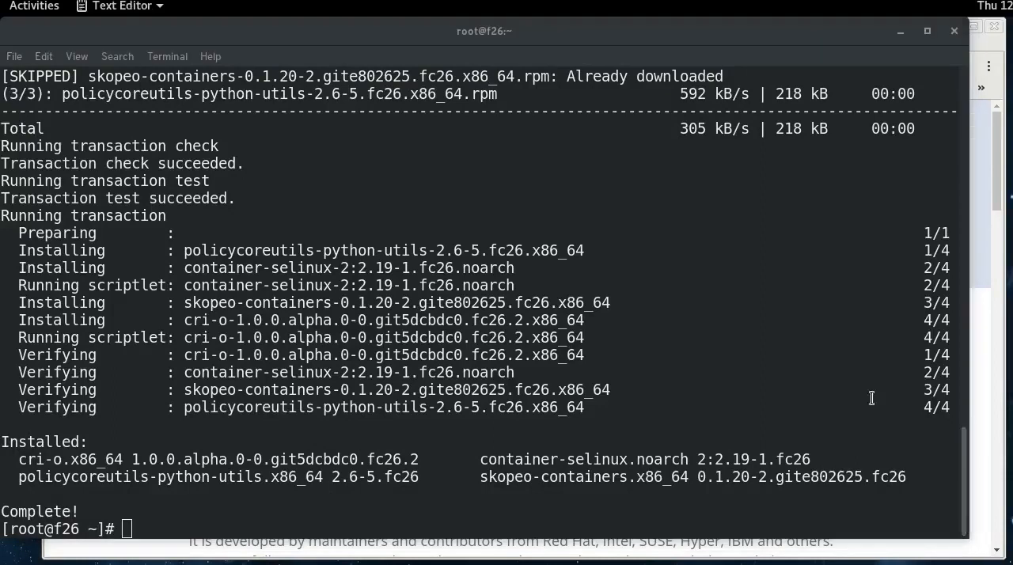
pyautogui.moveTo(529, 434)
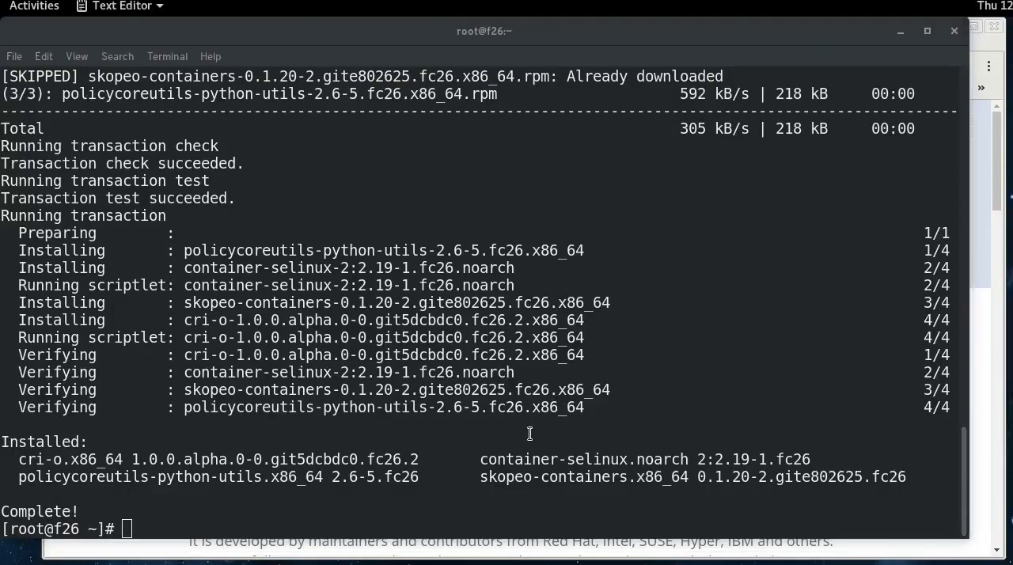
pyautogui.write('mkdir -p /opt/cni/bin')
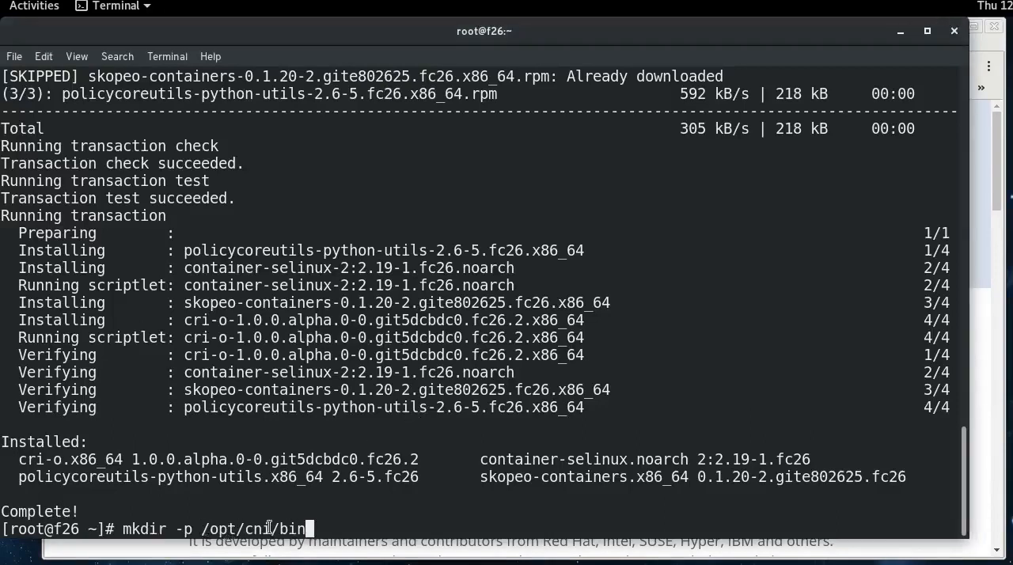
# - Create /opt/cni/bin, then locate cni-amd64-v0.5.2.tgz on the CNI v0.5.2 releases page
pyautogui.press('Return')
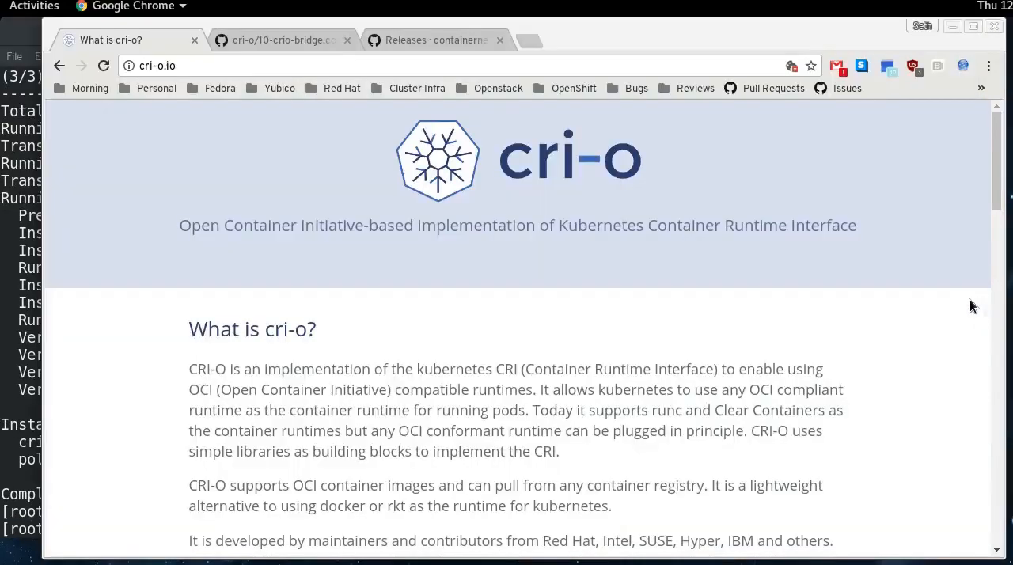
pyautogui.click(435, 39)
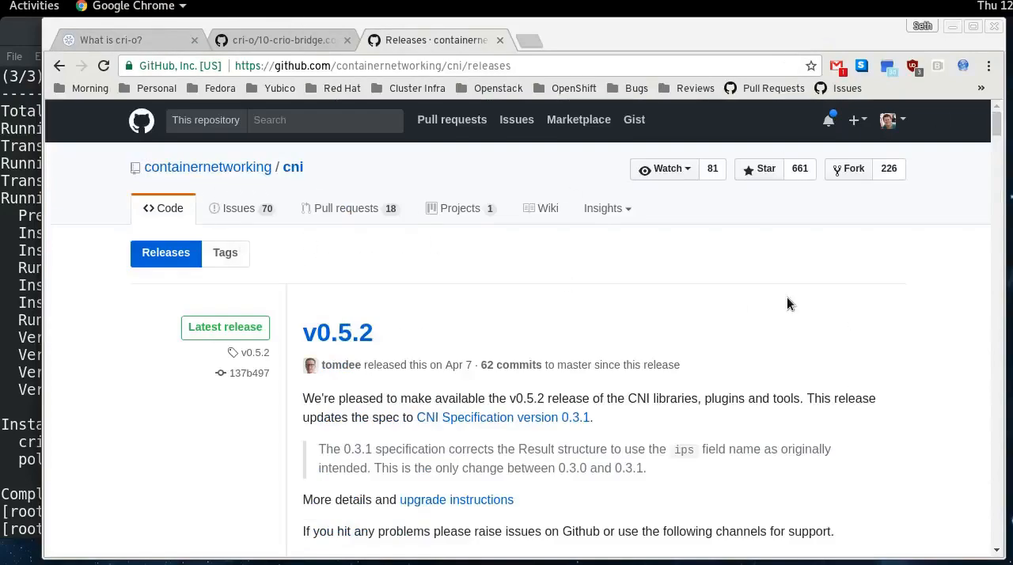
pyautogui.moveTo(823, 289)
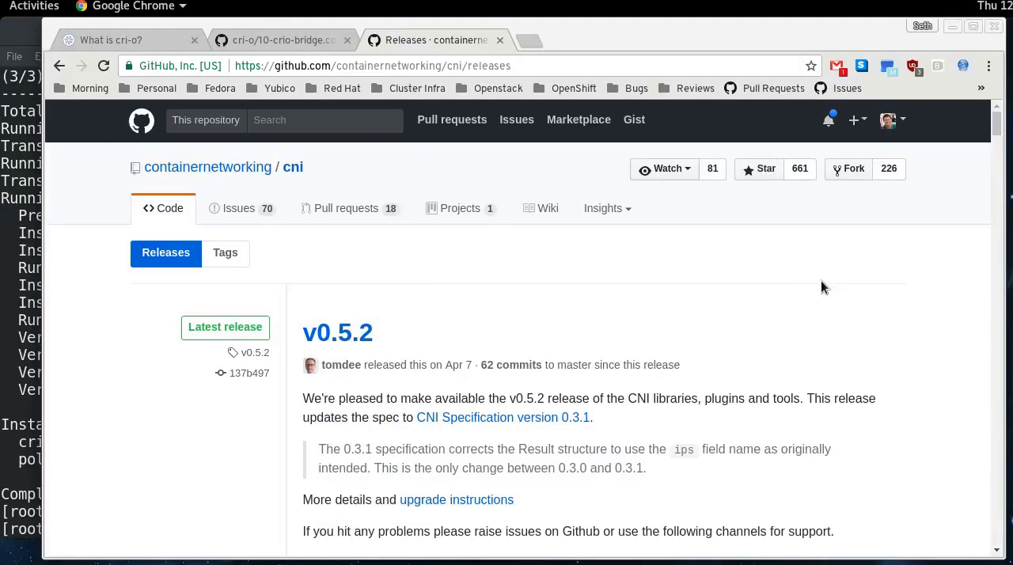
pyautogui.moveTo(701, 372)
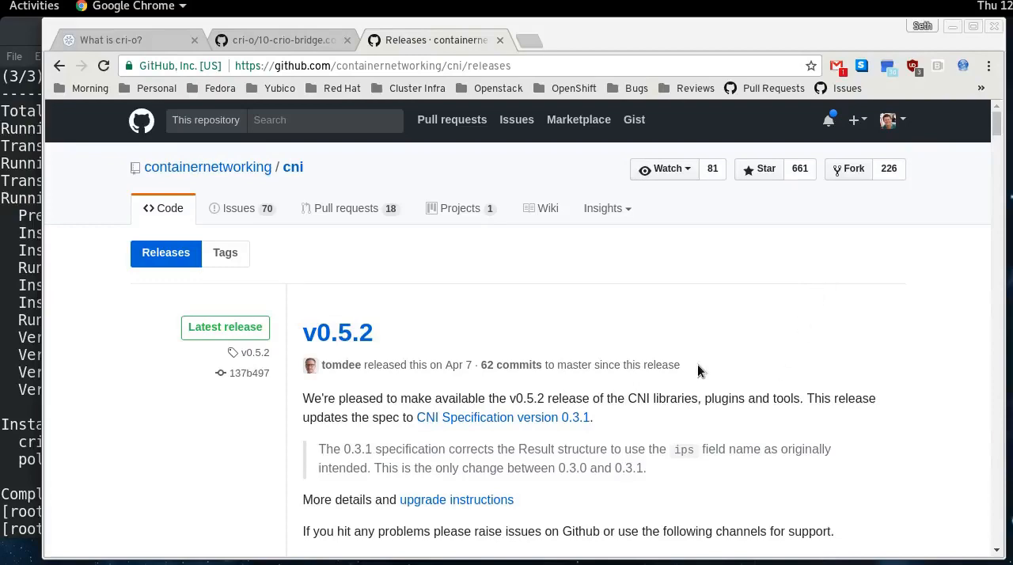
pyautogui.scroll(-3)
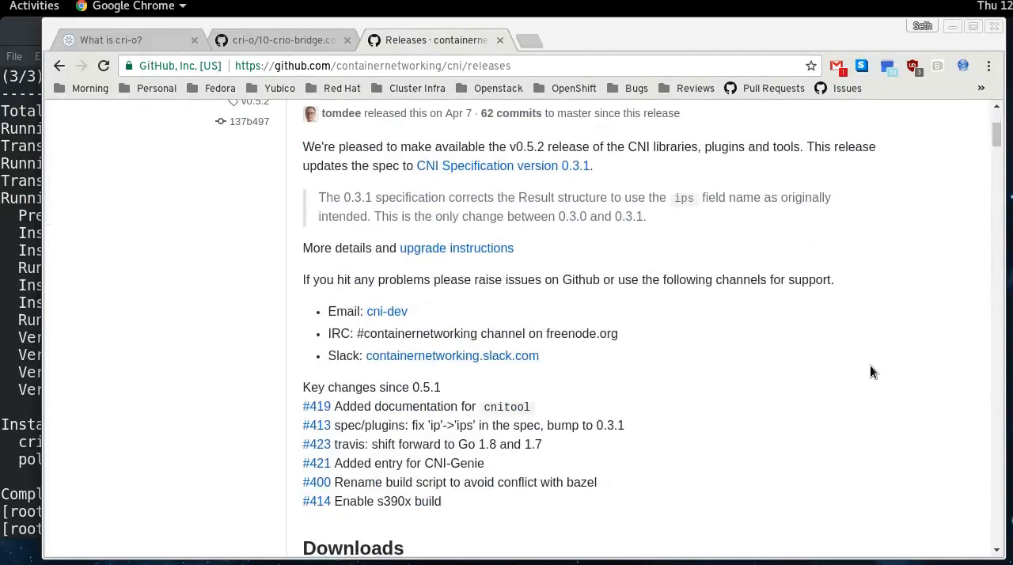
pyautogui.scroll(-3)
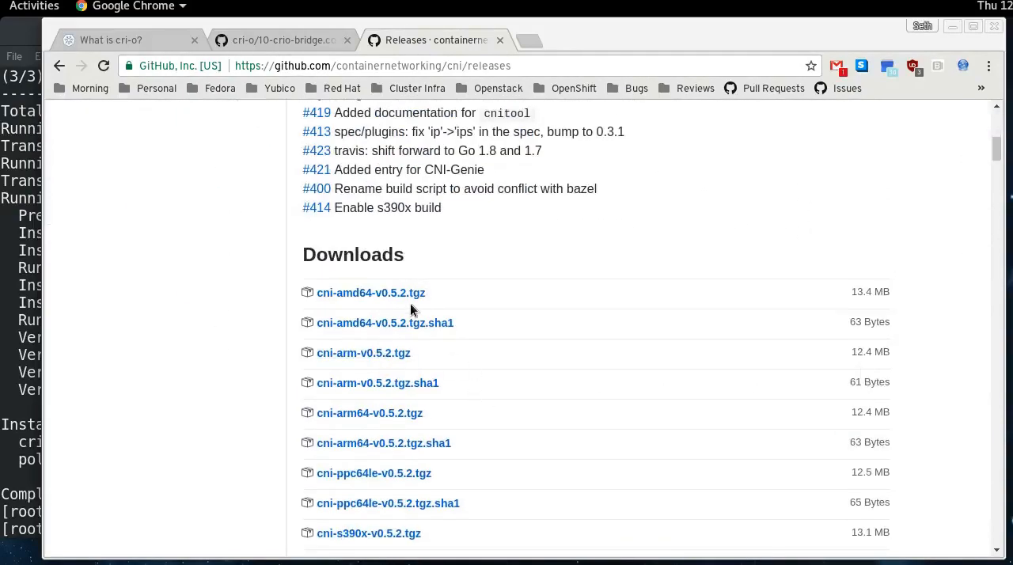
pyautogui.moveTo(351, 297)
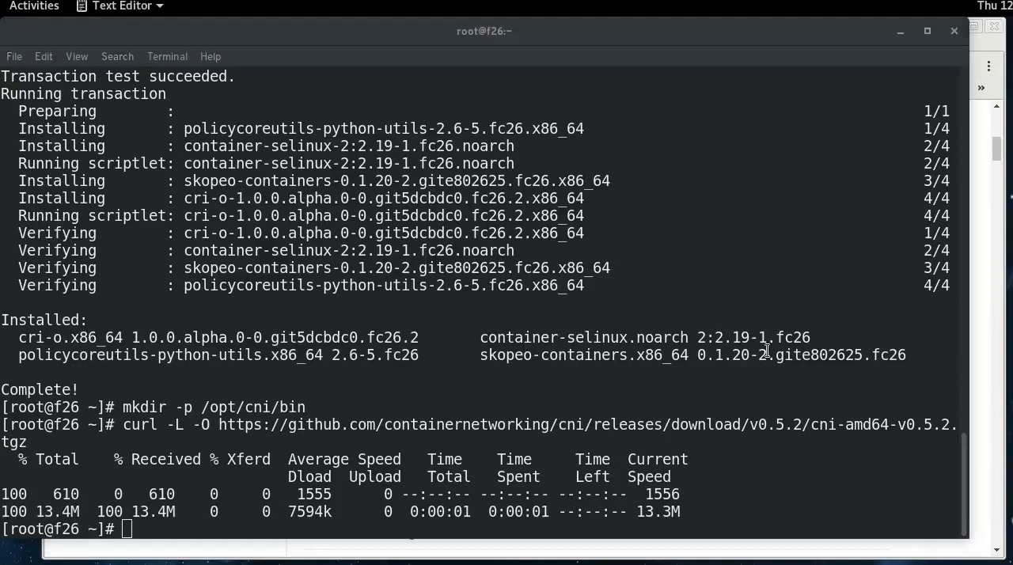
# - Extract cni-amd64-v0.5.2.tgz into /opt/cni/bin/ and enter mkdir -p /etc/cni/net.d
pyautogui.write('tar xf cni-amd64-v0.5.2.tgz -C /opt/cni/bin/')
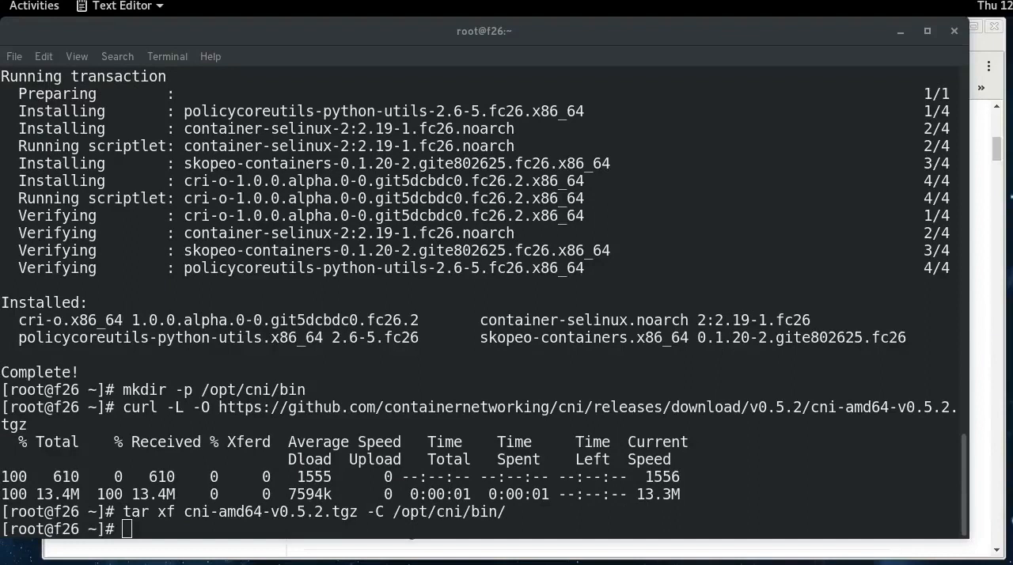
pyautogui.write('mkdir -p /etc/cni/net.d')
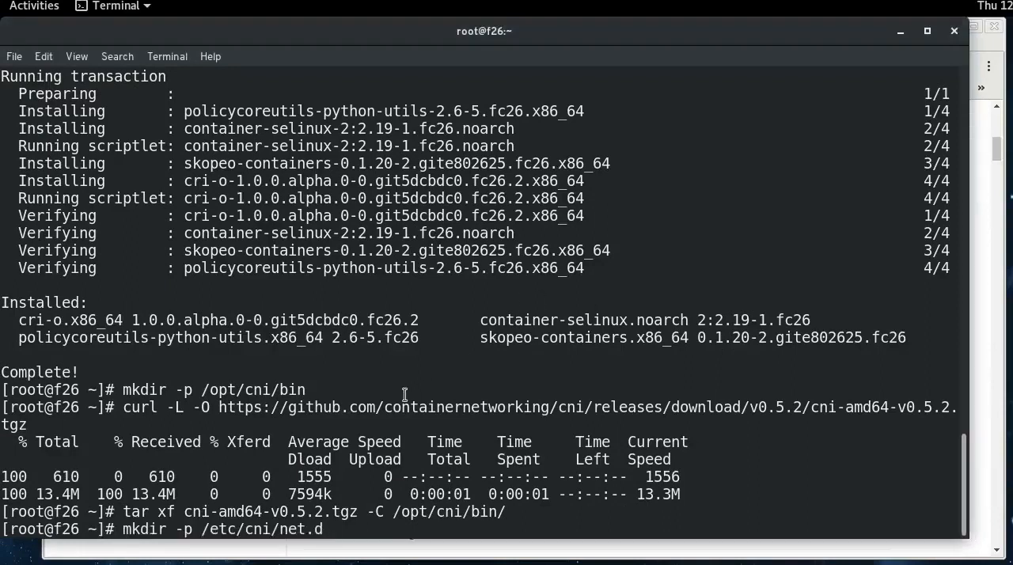
pyautogui.moveTo(318, 513)
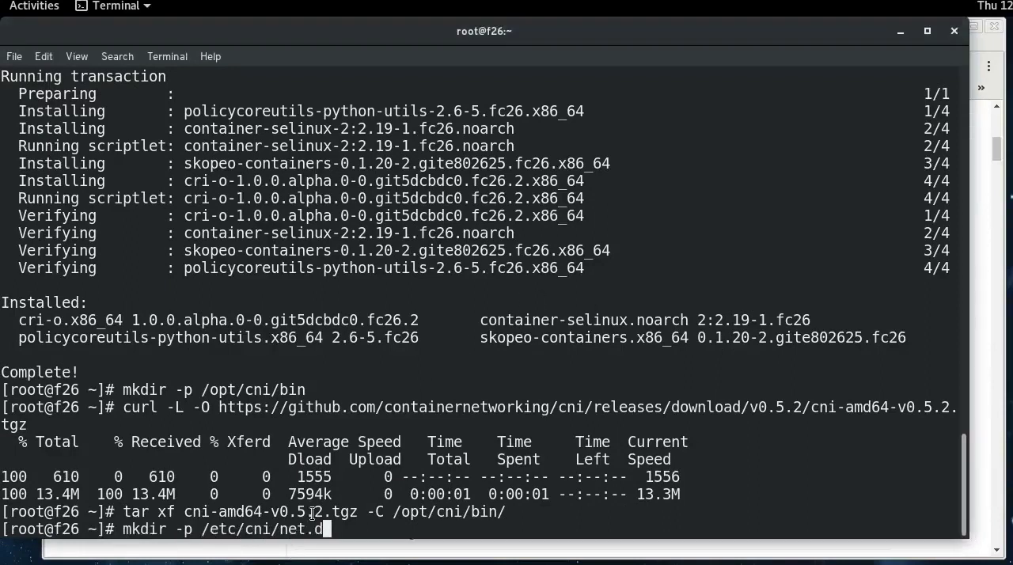
pyautogui.moveTo(256, 444)
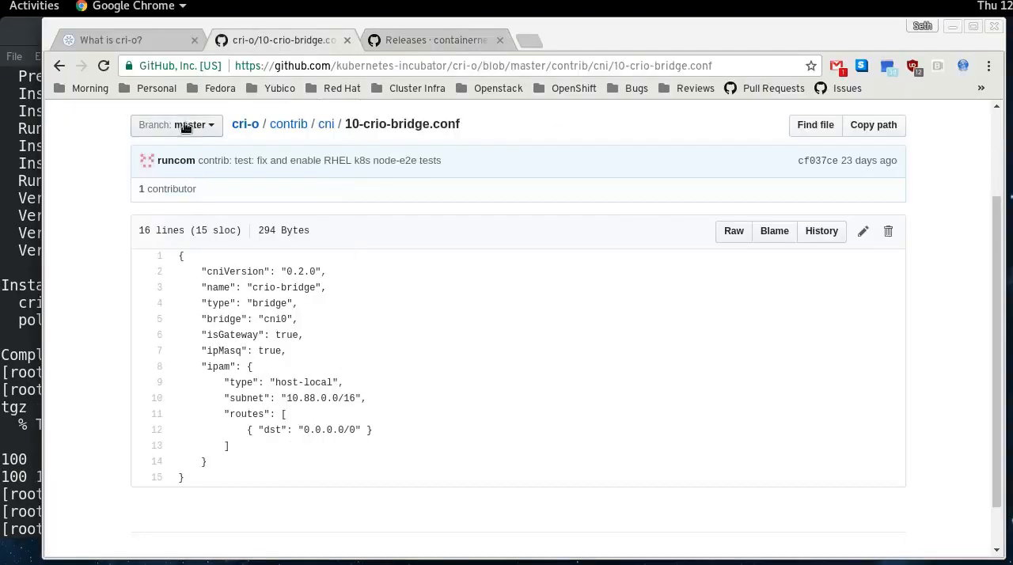
pyautogui.moveTo(367, 152)
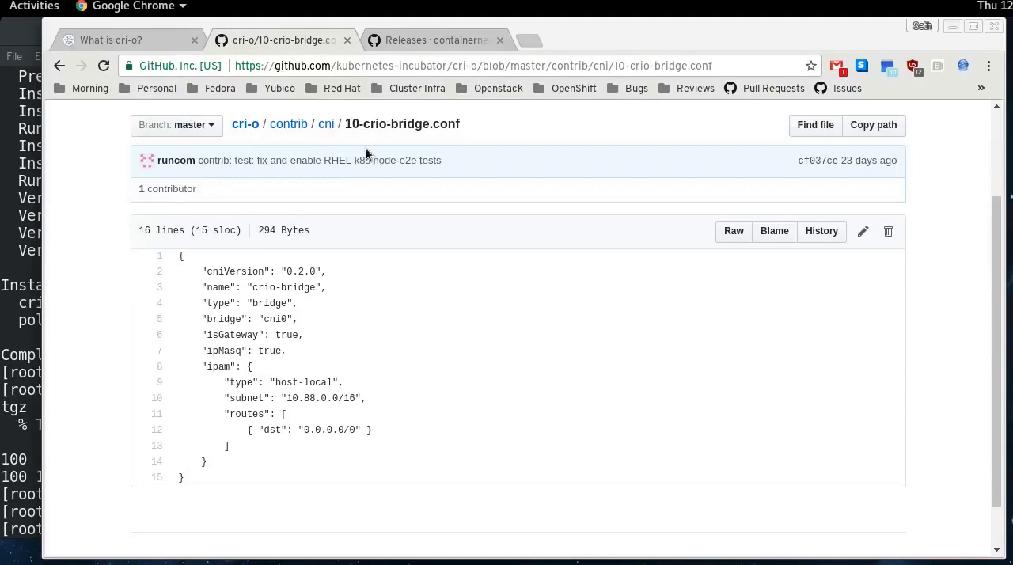
pyautogui.moveTo(203, 187)
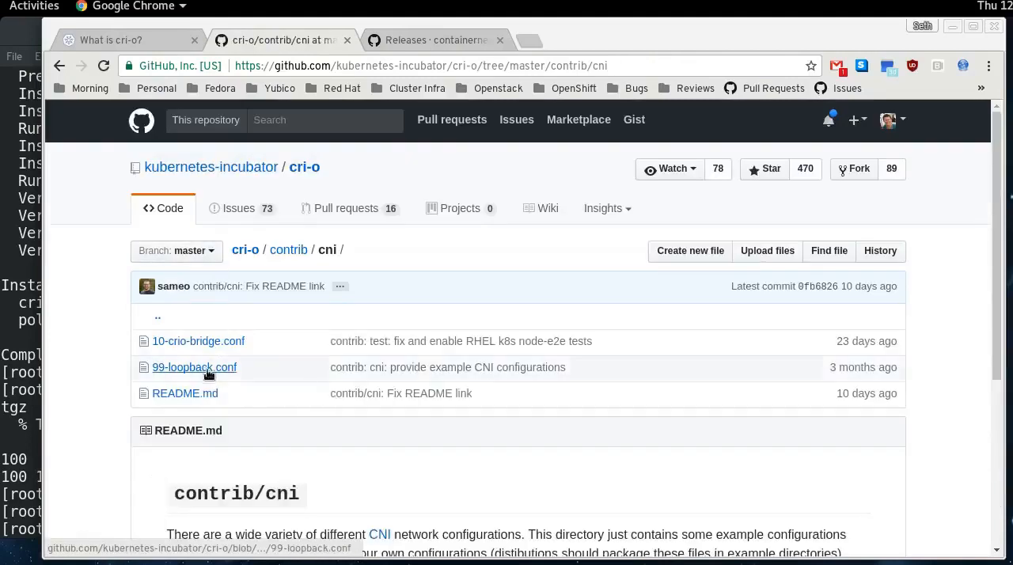
pyautogui.moveTo(225, 348)
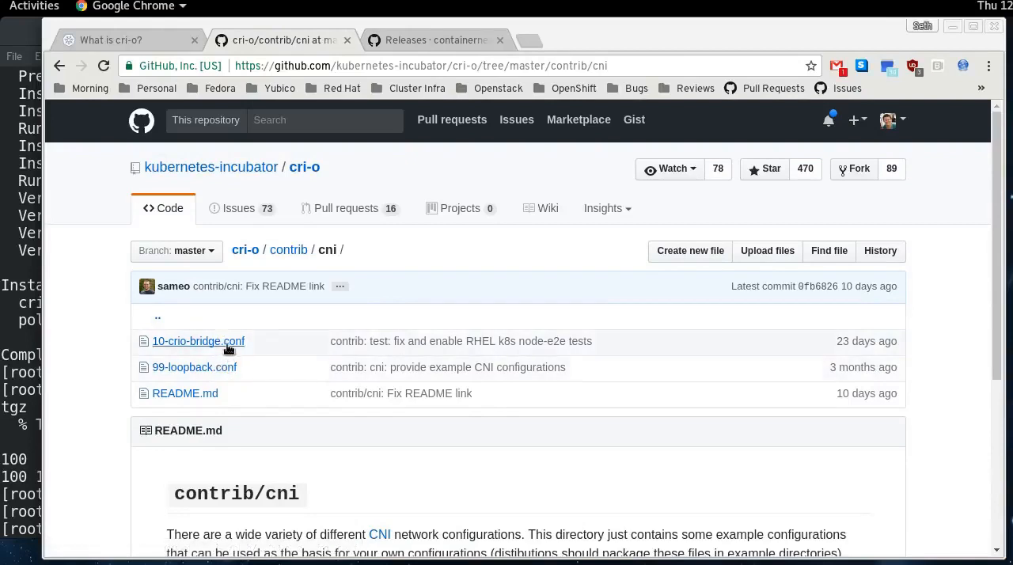
# - View the 10-crio-bridge.conf example config in cri-o's contrib/cni folder
pyautogui.click(198, 342)
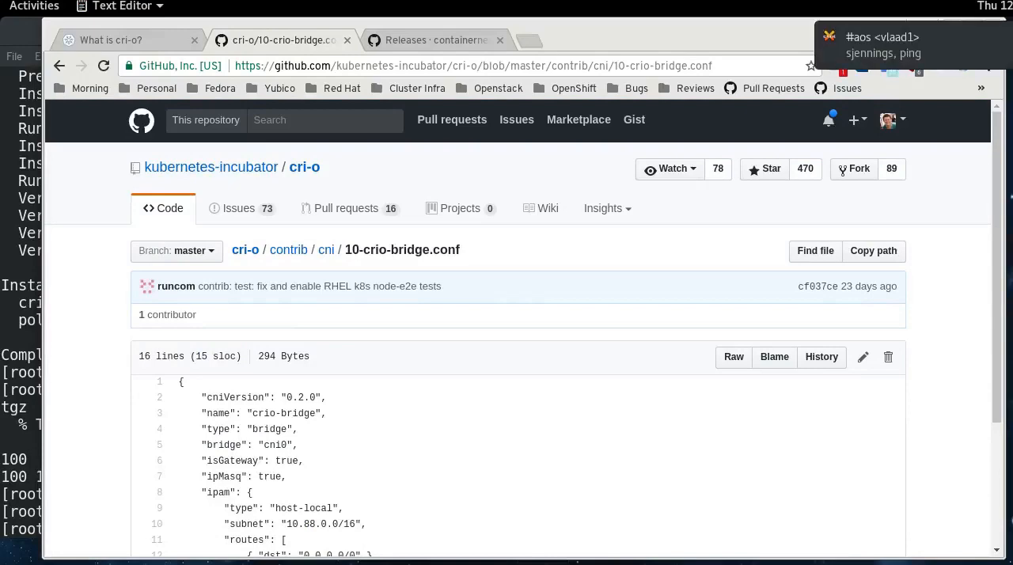
pyautogui.moveTo(600, 16)
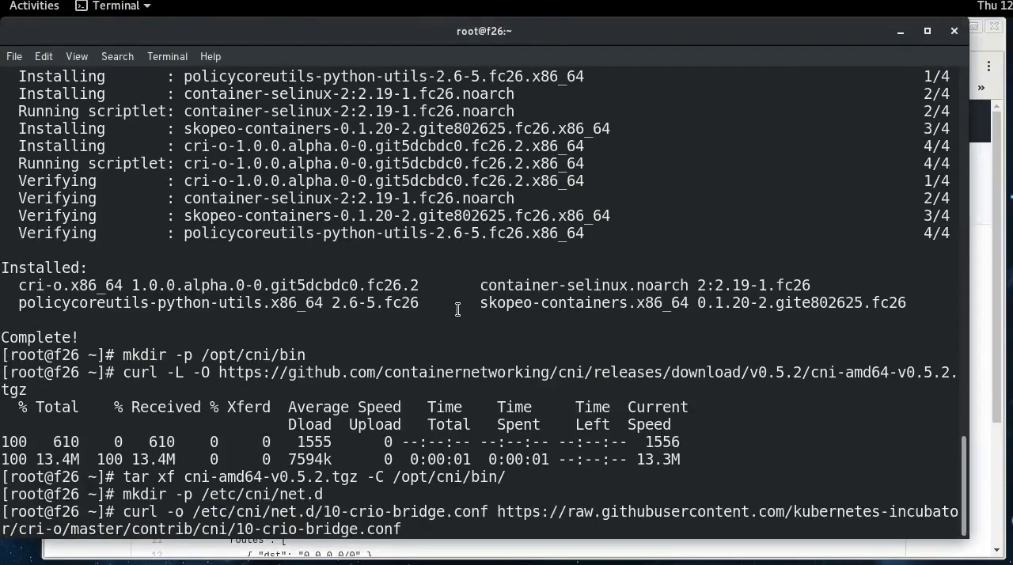
# - Download the bridge config into /etc/cni/net.d, enable --now crio, confirm its status, and start a crioctl command
pyautogui.press('Return')
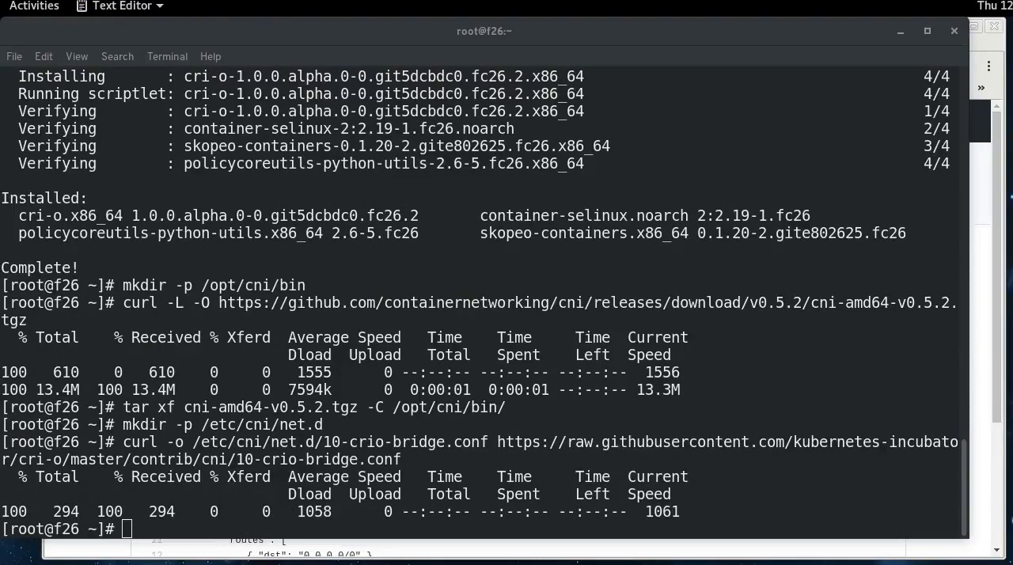
pyautogui.write('systemctl enable --now crio')
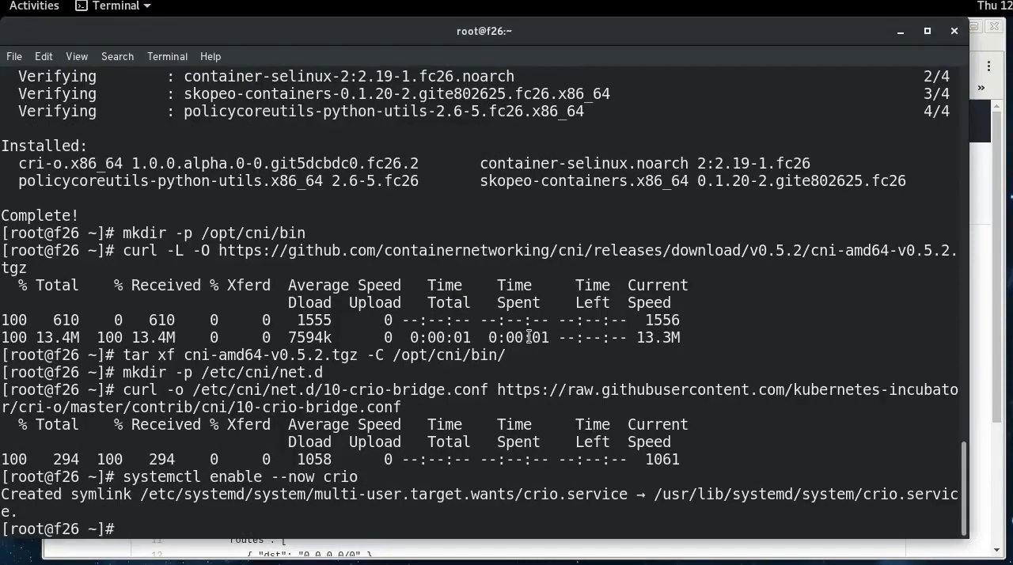
pyautogui.write('sys')
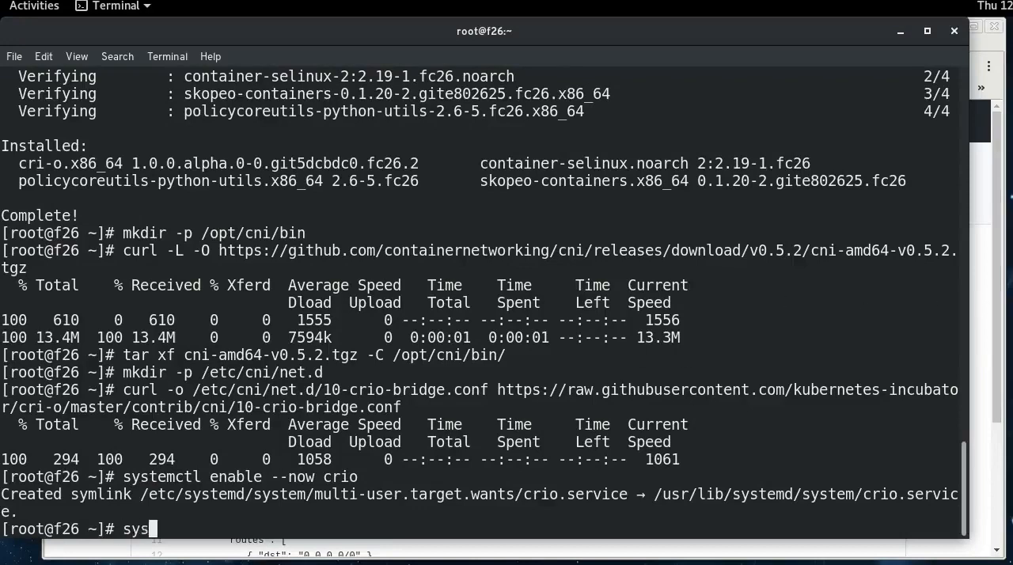
pyautogui.write('temctl status crio')
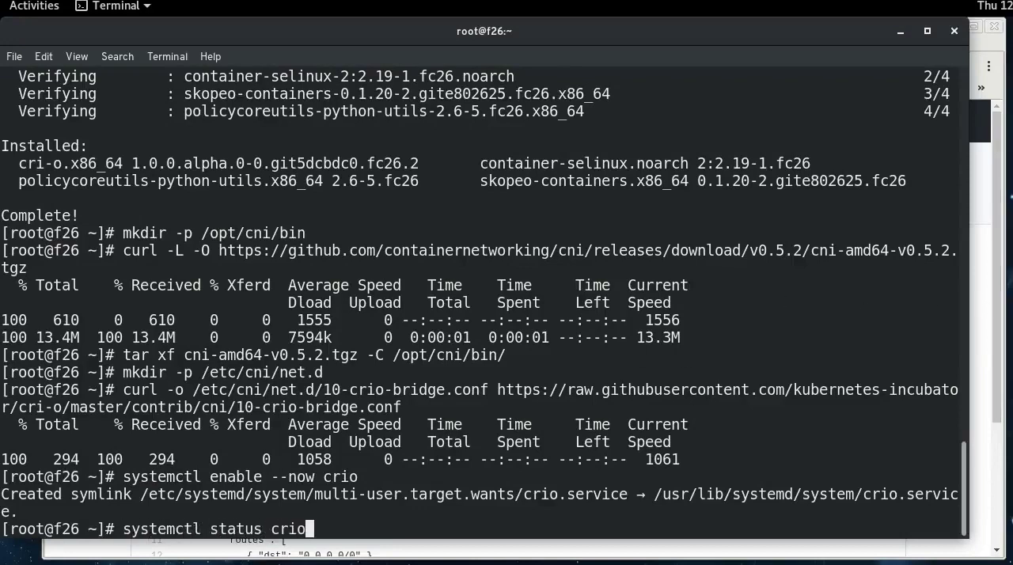
pyautogui.press('Return')
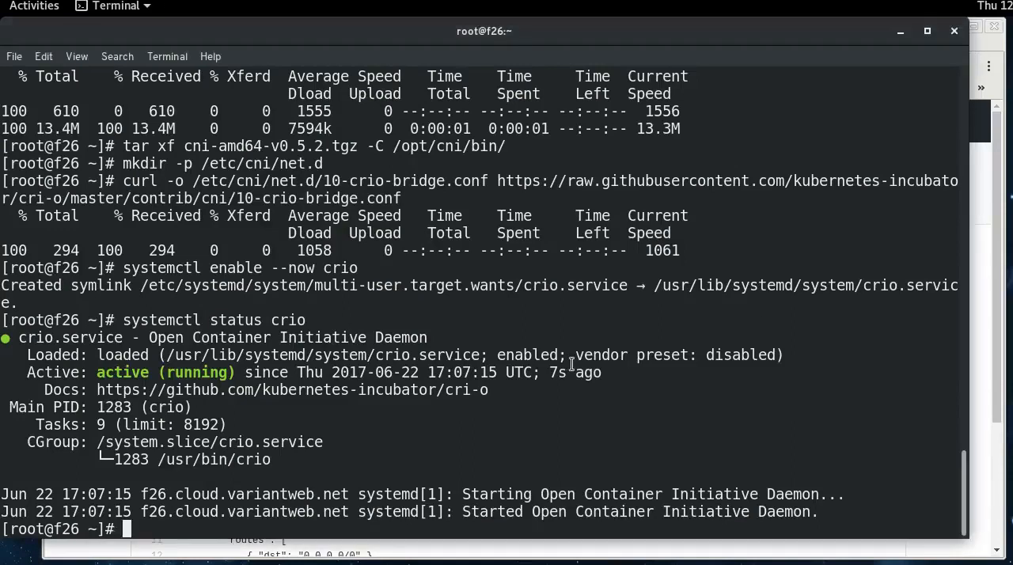
pyautogui.write('crioctl pod list')
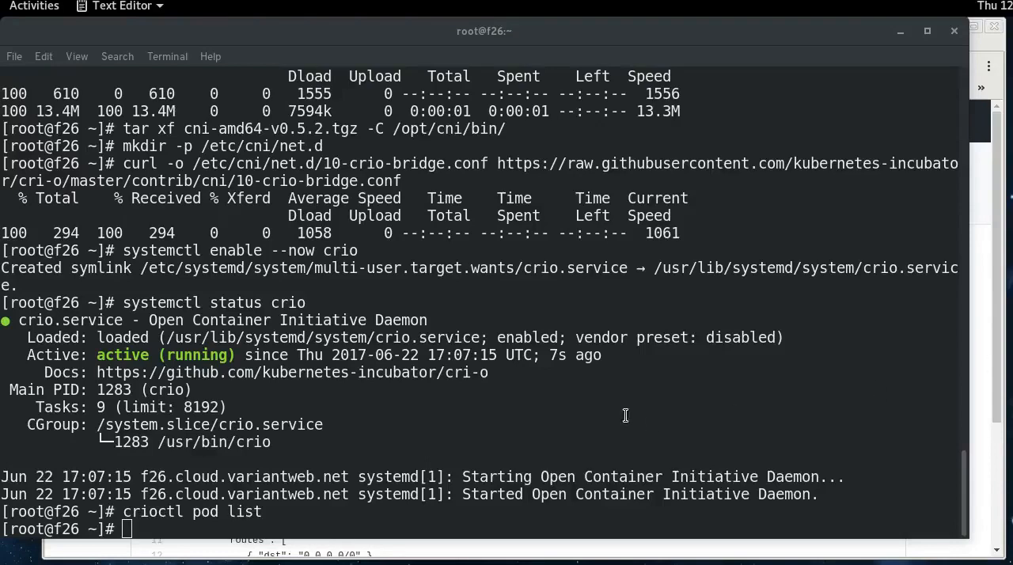
# - Install kubernetes and etcd with dnf, enable --now etcd, and edit /etc/kubernetes/apiserver in vi
pyautogui.write('dnf install kubernetes etcd -y')
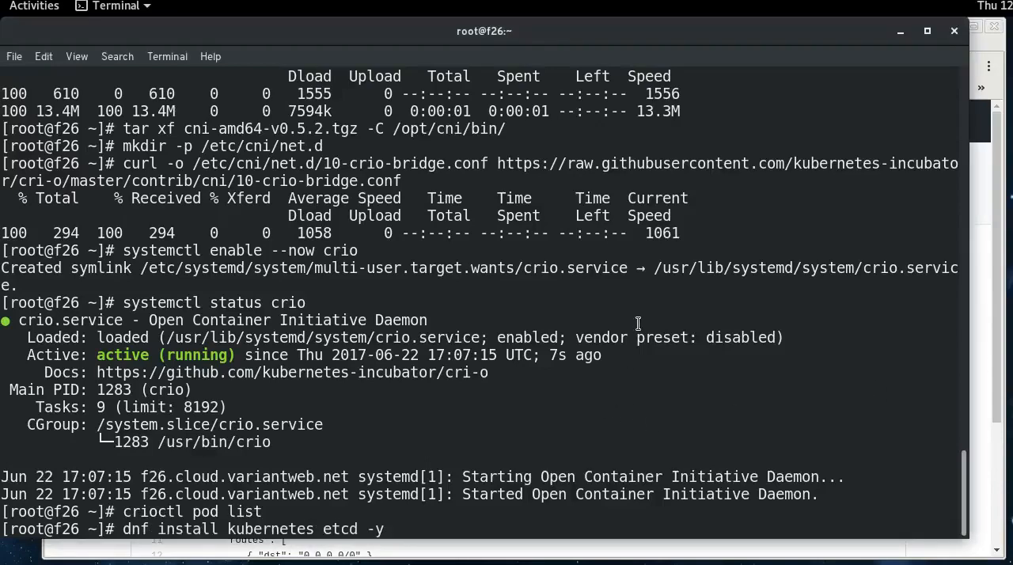
pyautogui.press('Return')
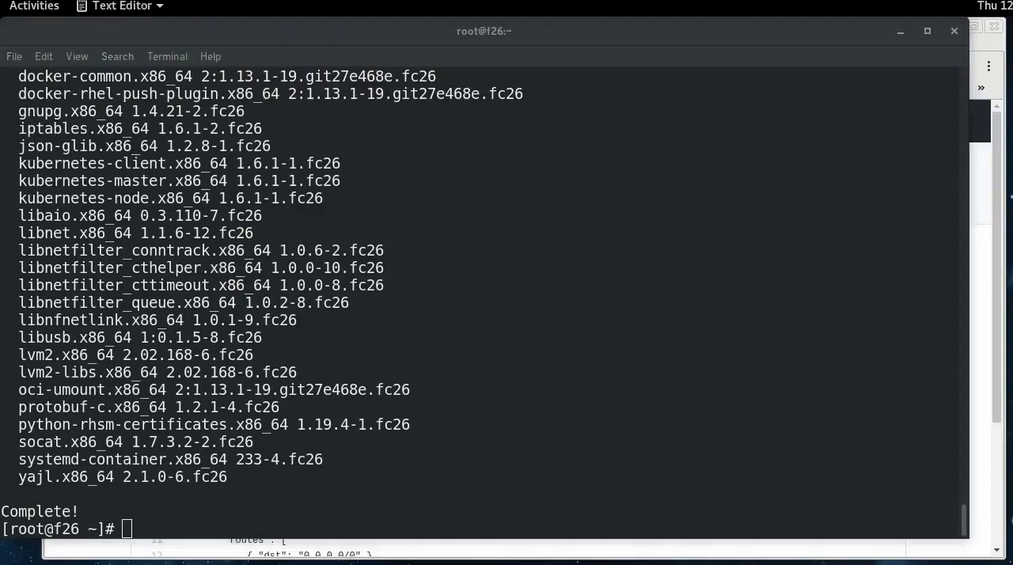
pyautogui.write('systemctl enable --now etcd')
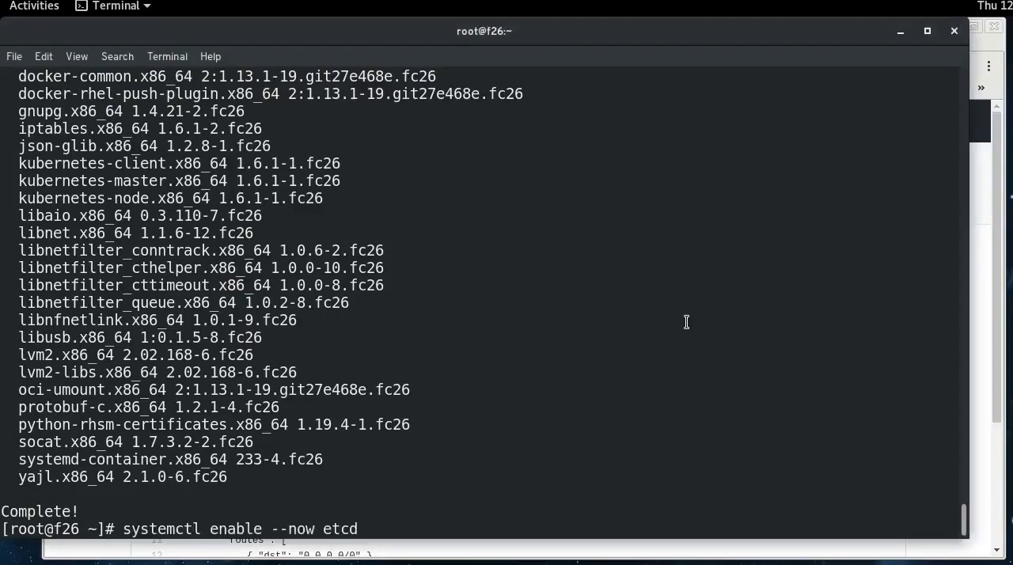
pyautogui.press('Return')
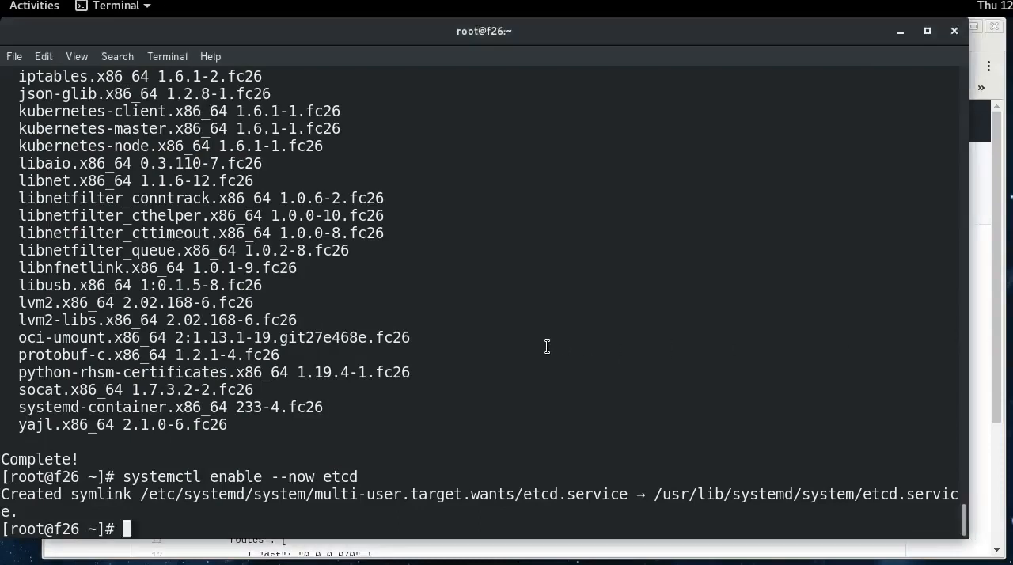
pyautogui.write('vi /etc/kubernetes/apiserver')
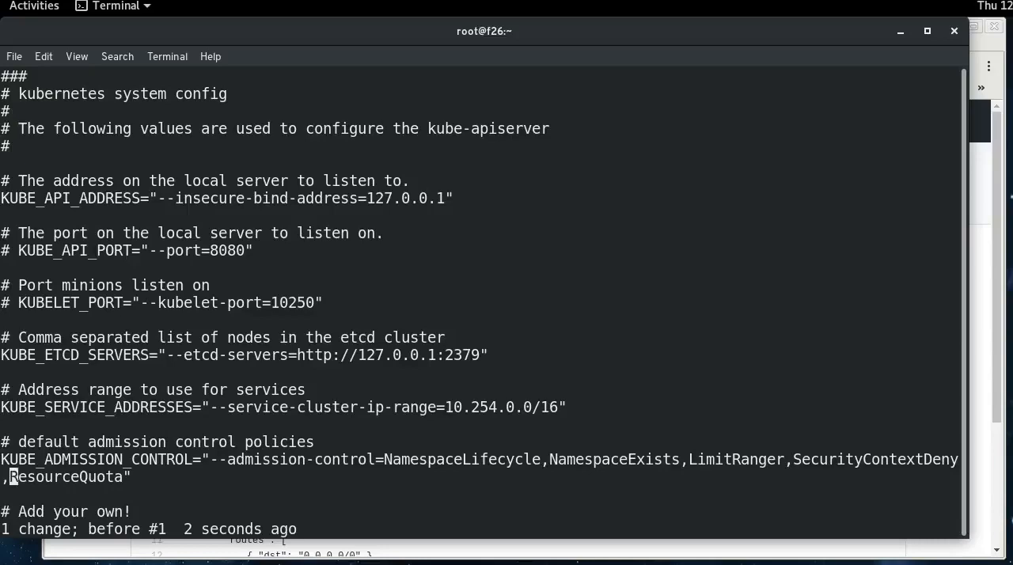
# - Save apiserver, then add --container-runtime=remote --container-runtime-endpoint=/var/run/crio.sock to KUBELET_ARGS
pyautogui.press('Escape')
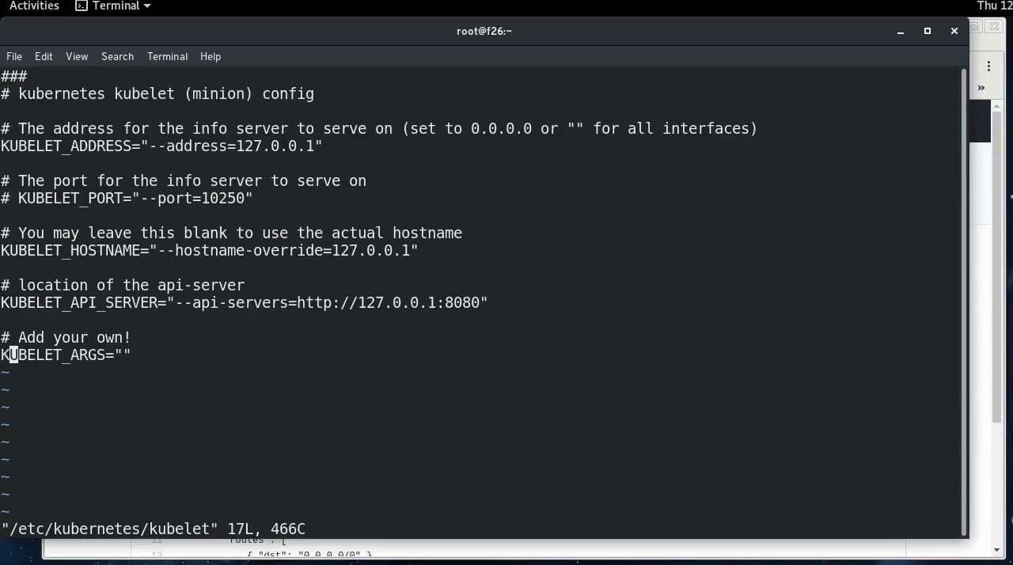
pyautogui.press('i')
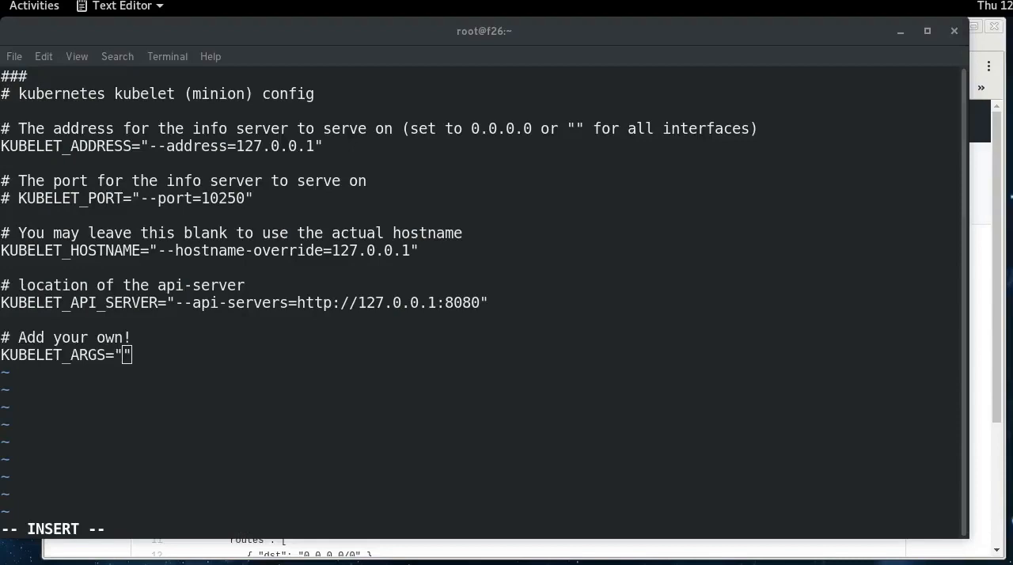
pyautogui.write('--container-runtime=remote --container-runtime-endpoint=/var/run/crio.sock')
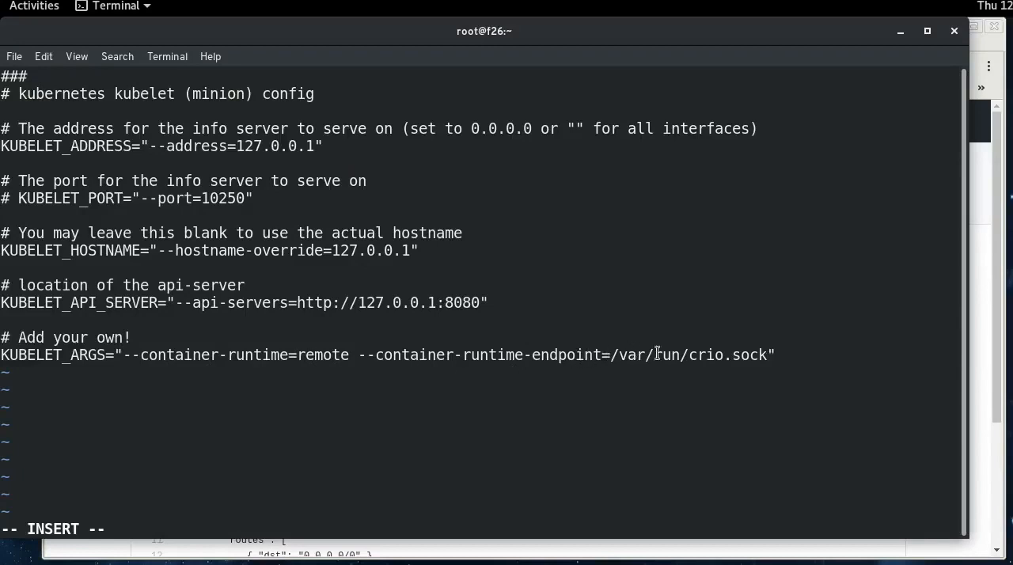
pyautogui.moveTo(880, 433)
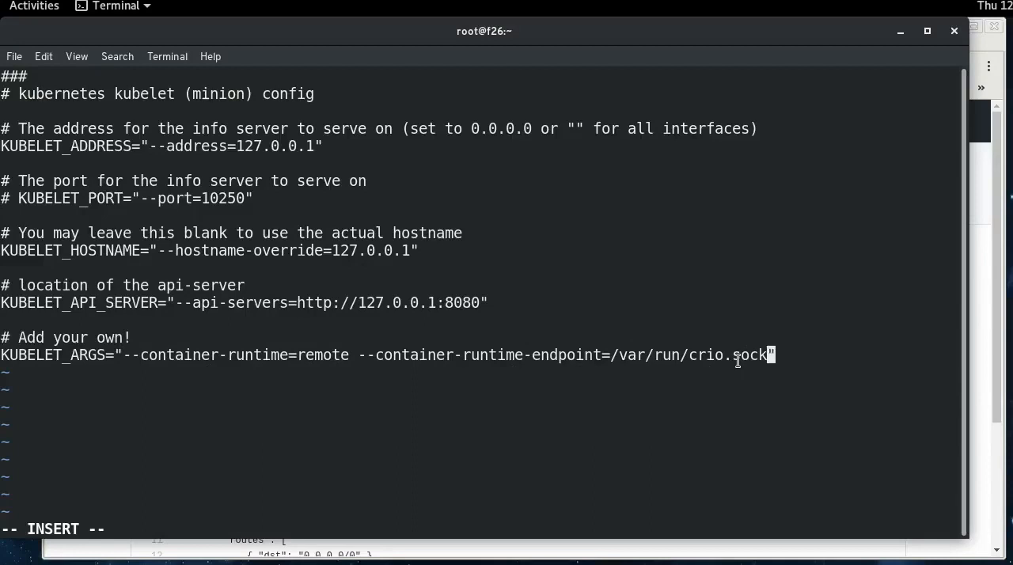
pyautogui.moveTo(745, 455)
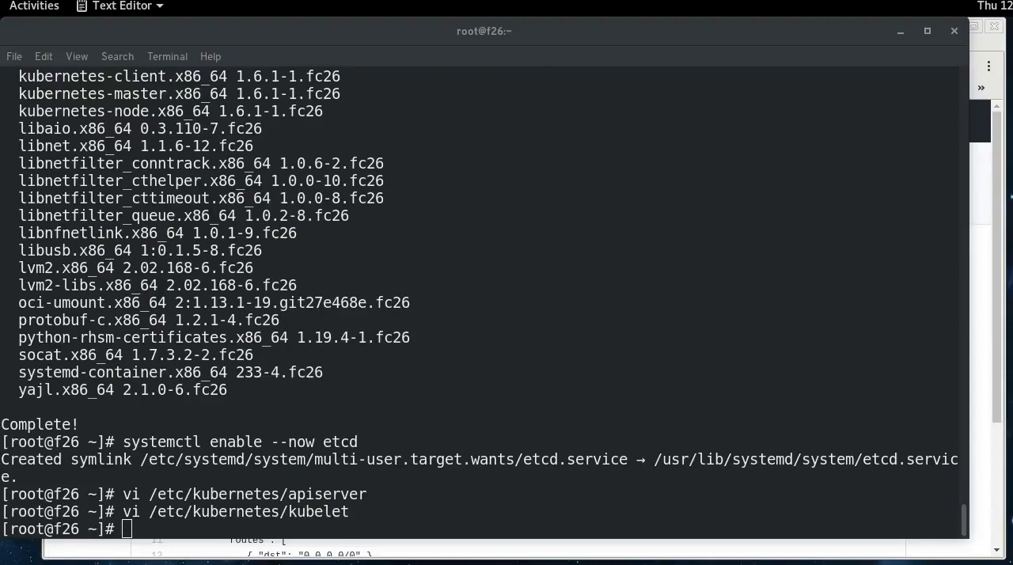
pyautogui.moveTo(853, 344)
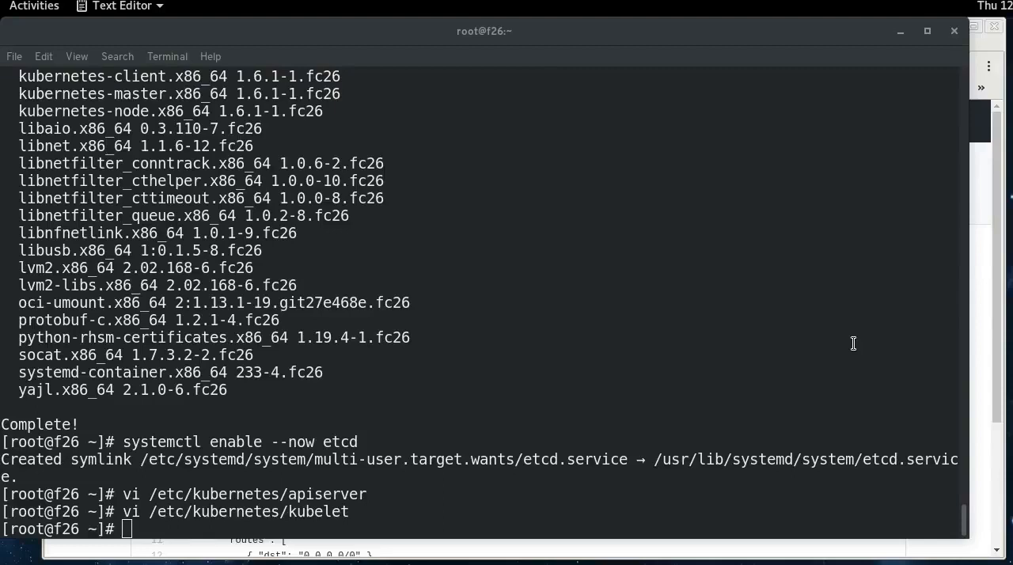
pyautogui.moveTo(817, 376)
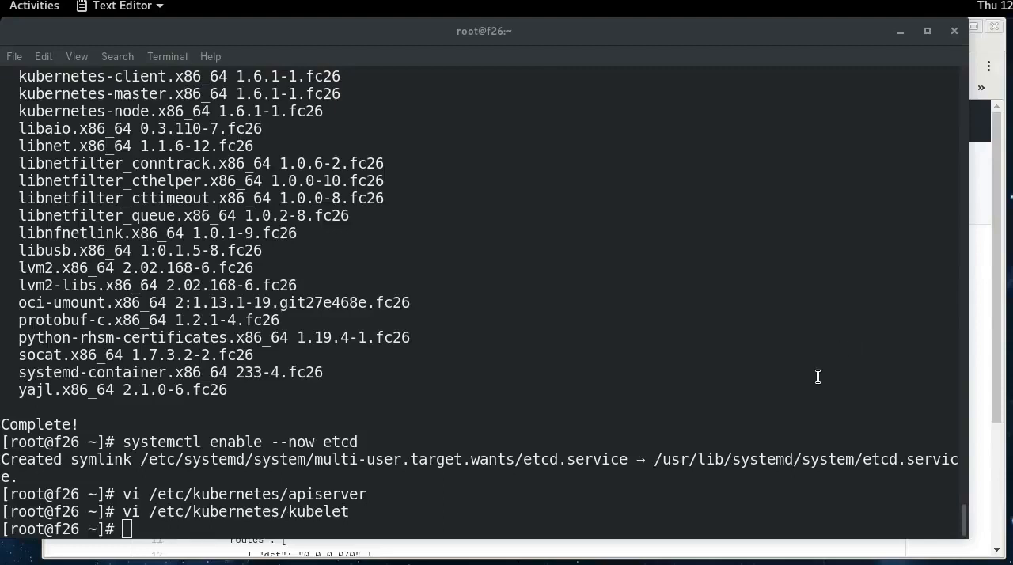
pyautogui.moveTo(728, 381)
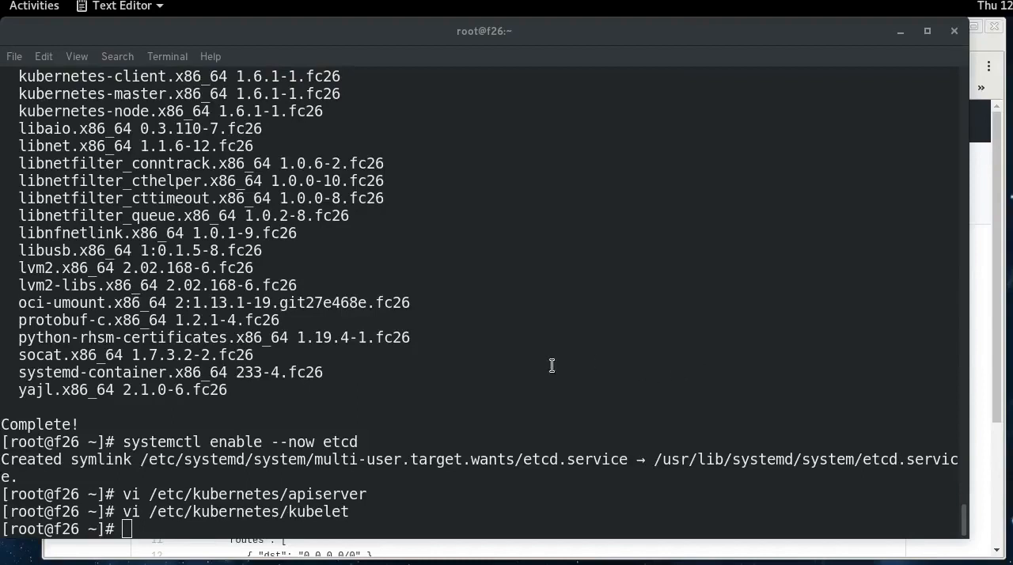
# - Edit /usr/lib/systemd/system/kubelet.service in vi before reloading systemd
pyautogui.write('vi /usr/lib/systemd/system/kubelet.service')
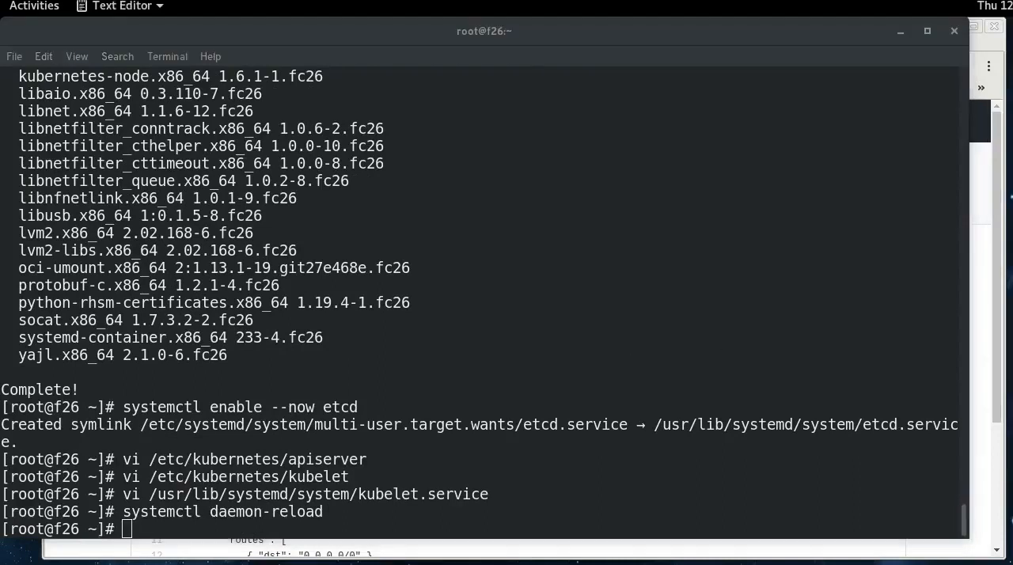
pyautogui.moveTo(806, 372)
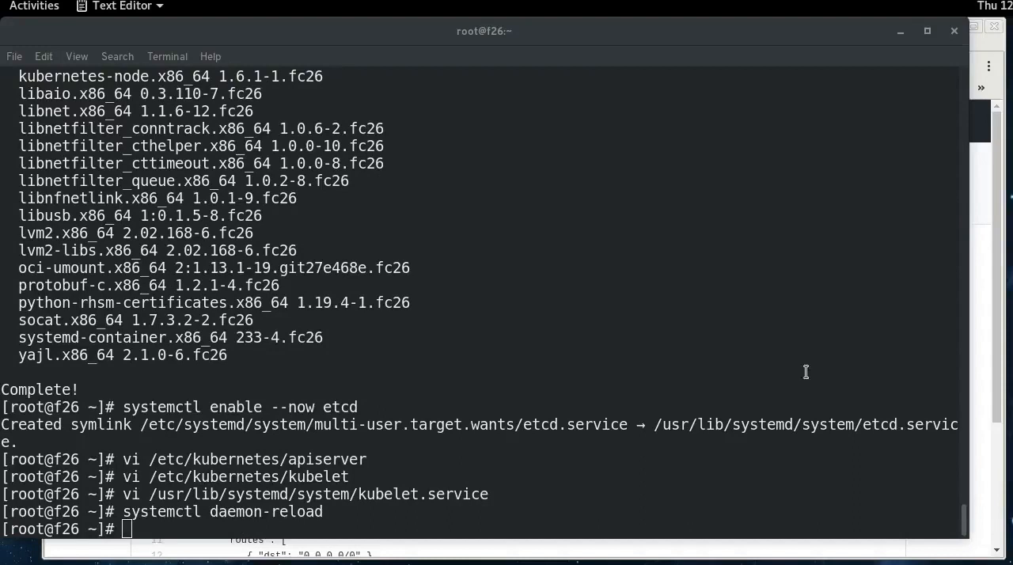
# - Enable --now kube-apiserver, scheduler, controller-manager, proxy and kubelet, then start vi for the pod manifest
pyautogui.write('systemctl enable --now kube-apiserver kube-scheduler kube-controller-manager kube-proxy kubelet')
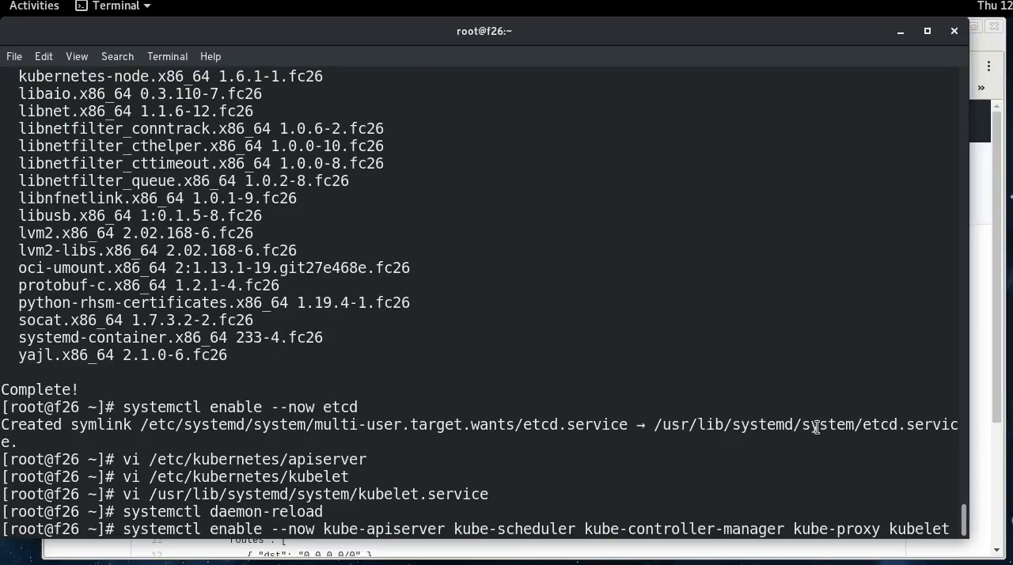
pyautogui.press('Return')
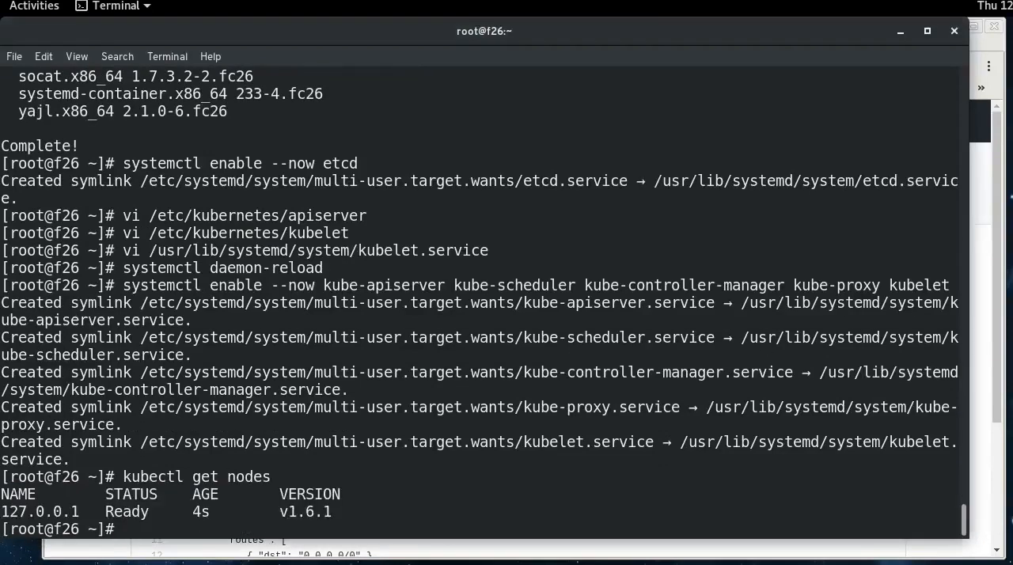
pyautogui.write('vi hello-openshift-pod.yaml')
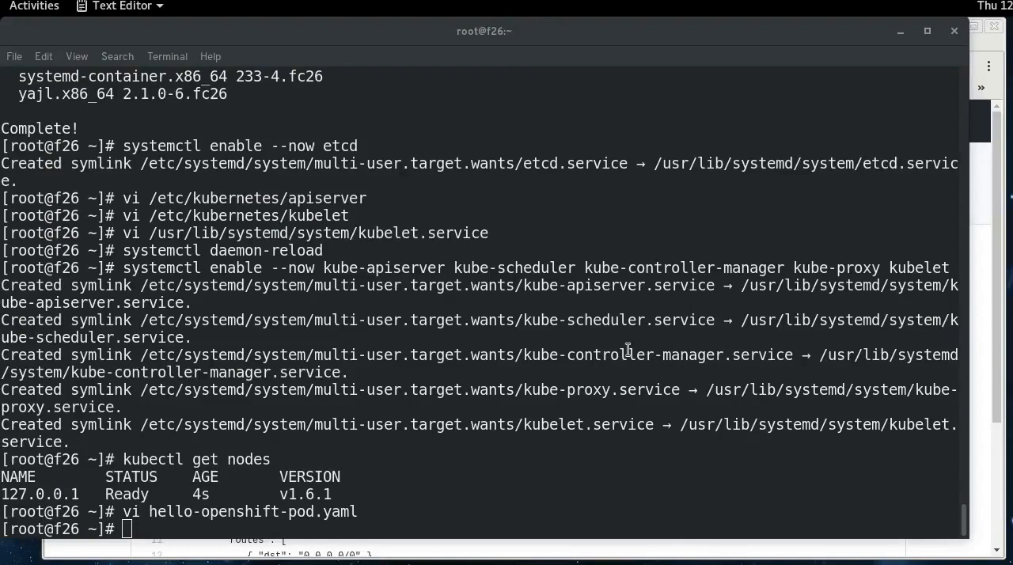
# - Create the hello-openshift pod from hello-openshift-pod.yaml and watch kubectl get pod until it is Running
pyautogui.write('kubectl create -f hello-openshift-pod.yaml')
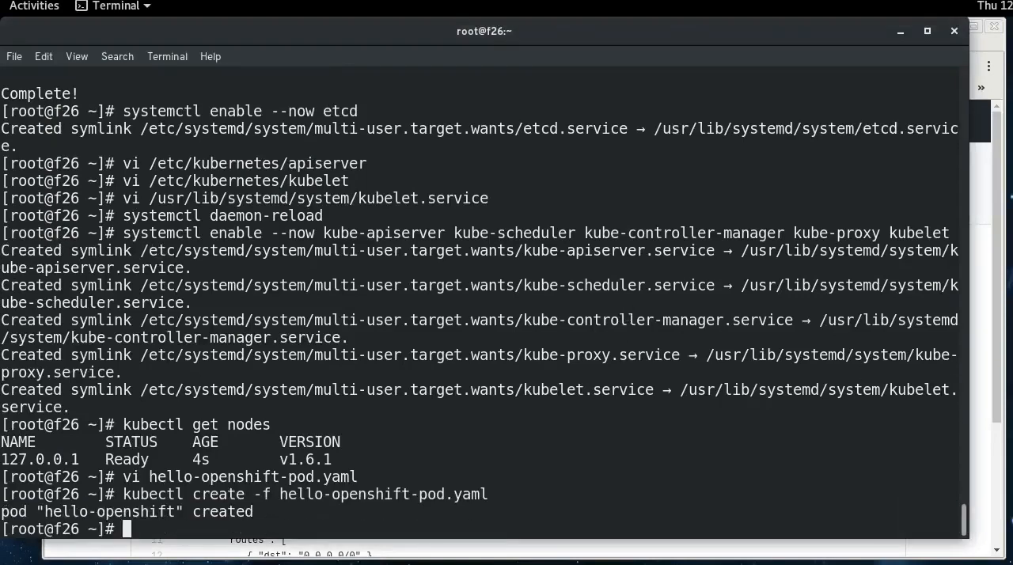
pyautogui.write('kubectl get pod')
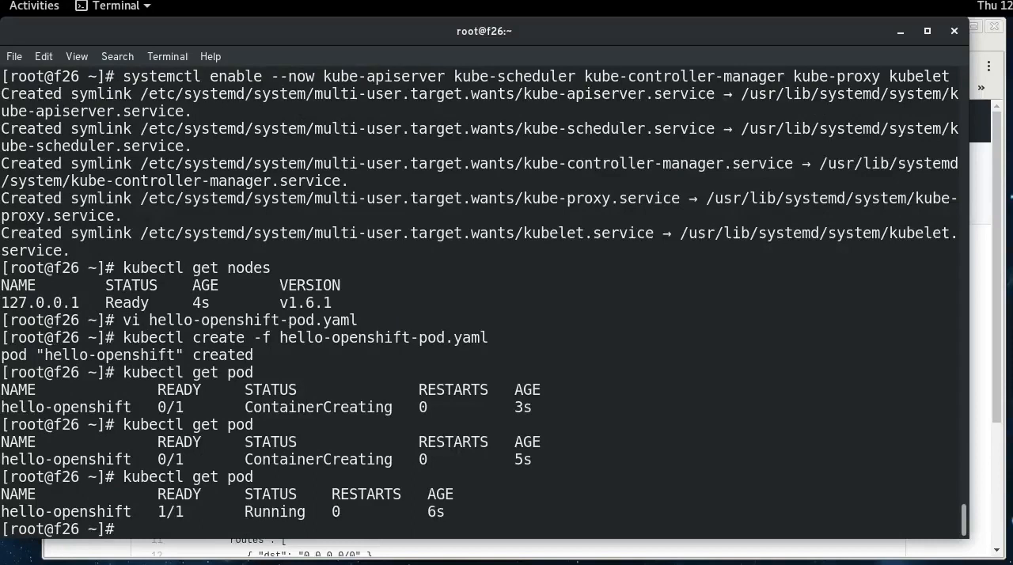
# - Confirm docker ps and ps -fe | grep docker show no Docker while crictl pod list shows the sandbox ready
pyautogui.write('docker ps')
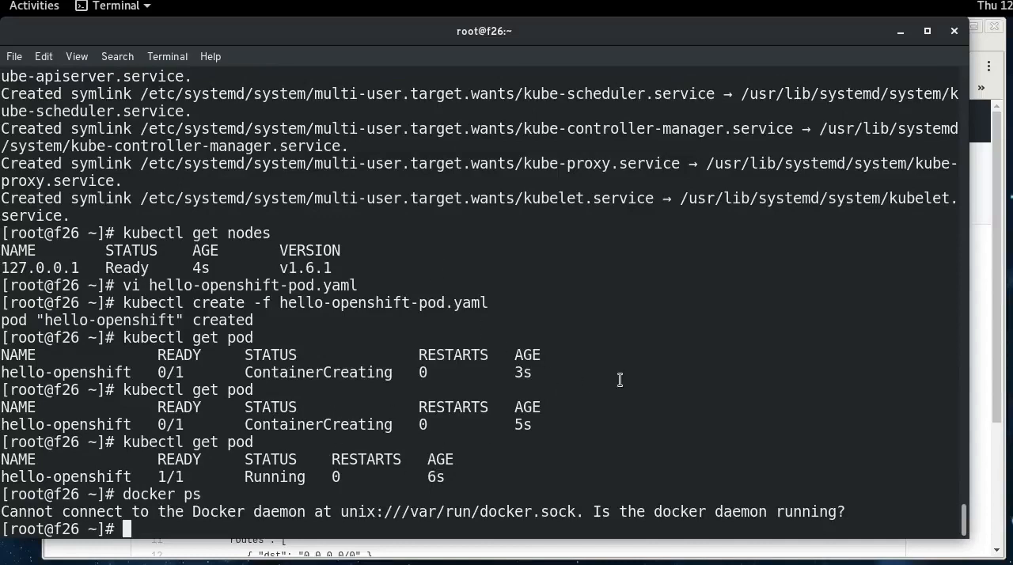
pyautogui.write('crioctl pod list')
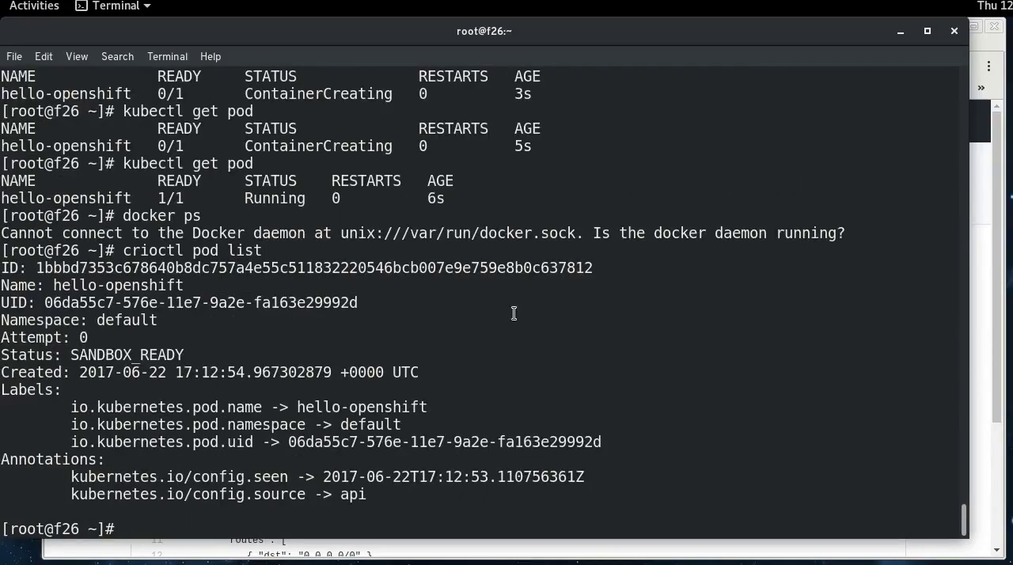
pyautogui.doubleClick(320, 407)
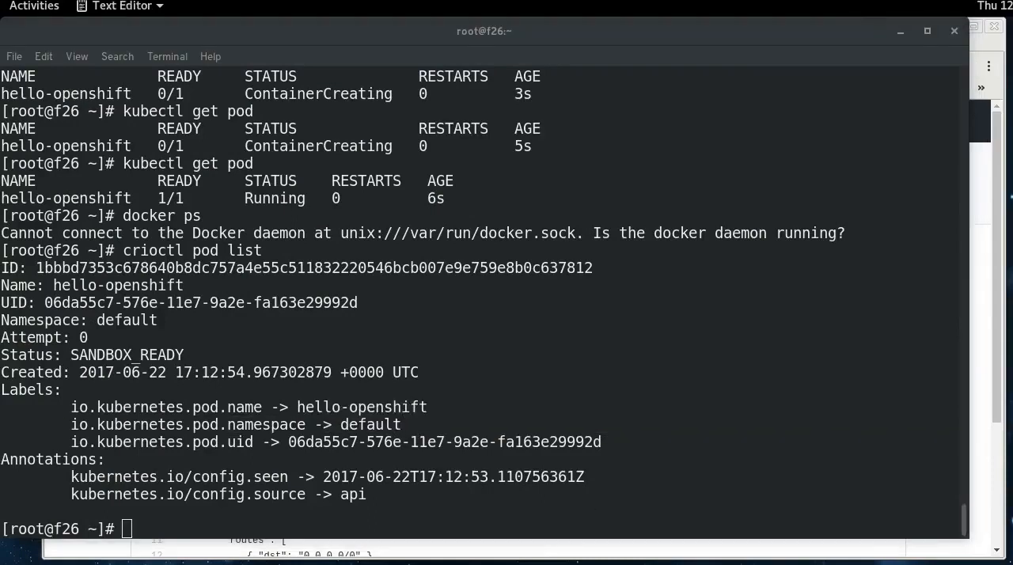
pyautogui.write('ps -fe | grep docker')
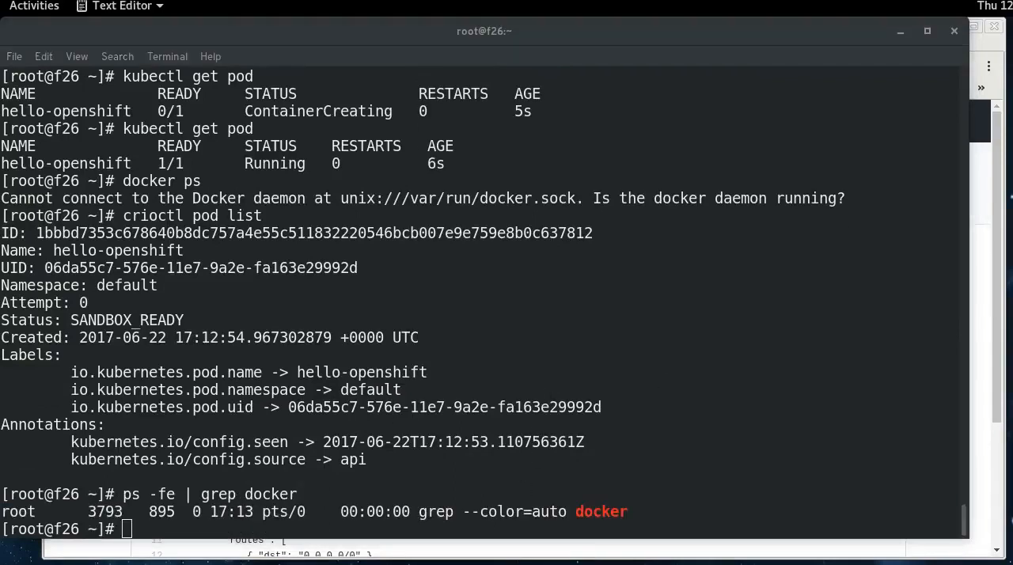
# - Describe the hello-openshift pod to review its details and events
pyautogui.write('kubectl describe pod hello-openshift')
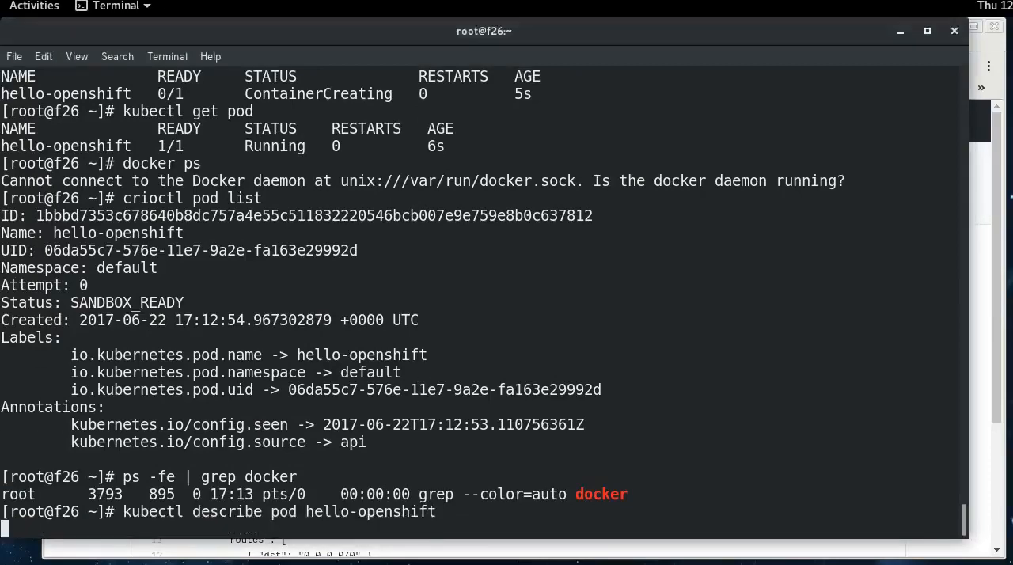
pyautogui.press('Return')
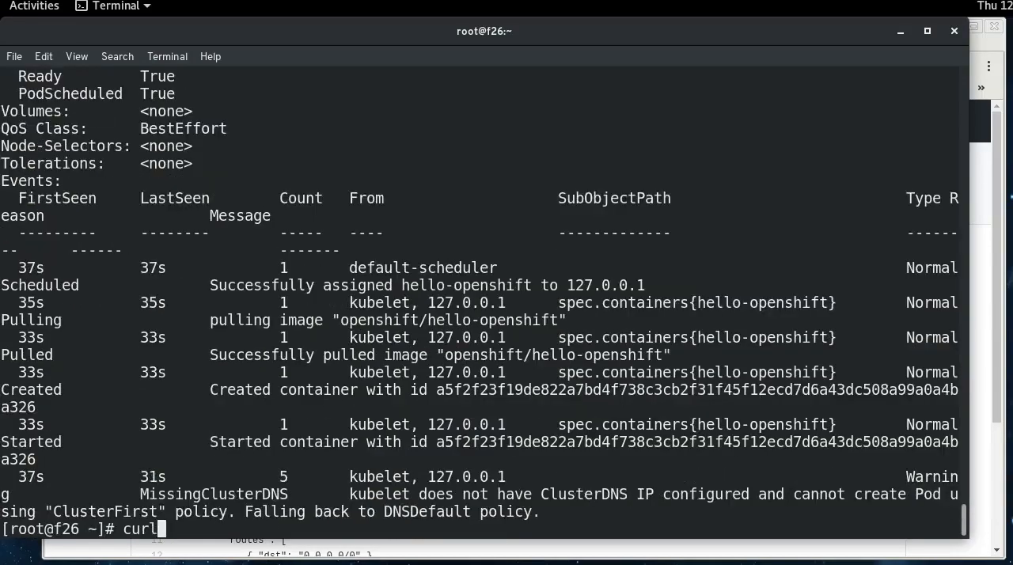
pyautogui.write('http://')
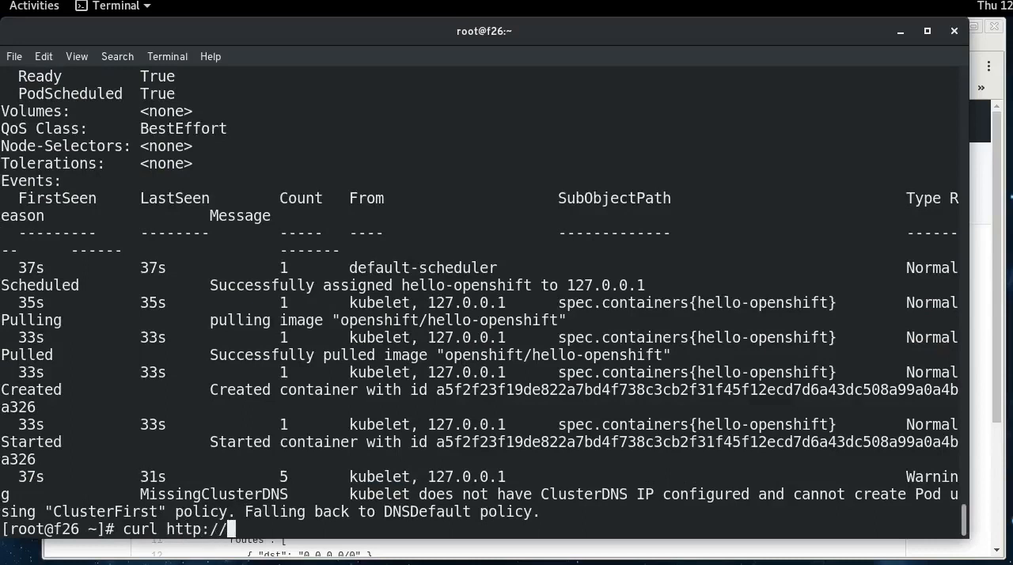
pyautogui.write('10.88.0.2:8080')
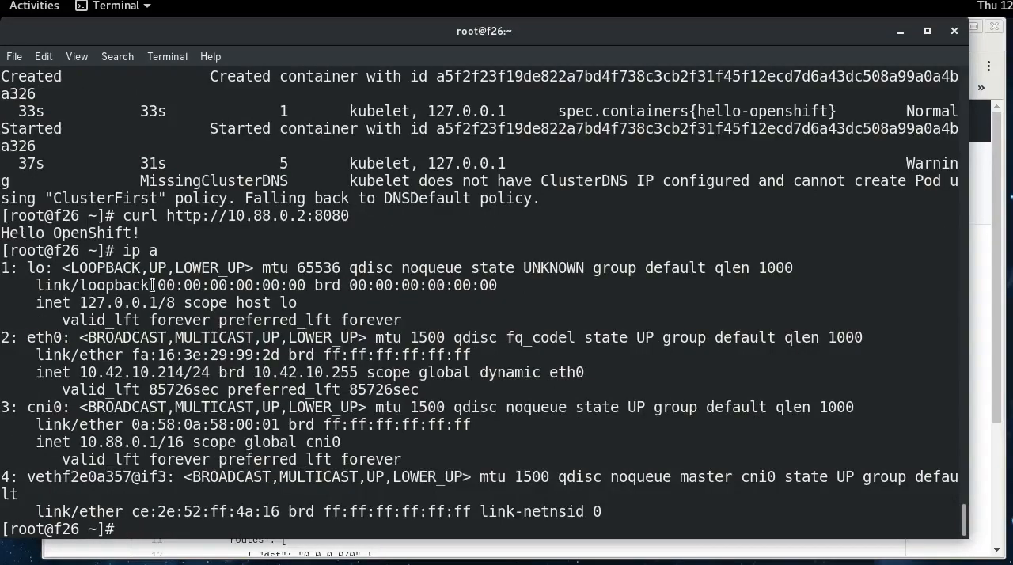
pyautogui.doubleClick(44, 407)
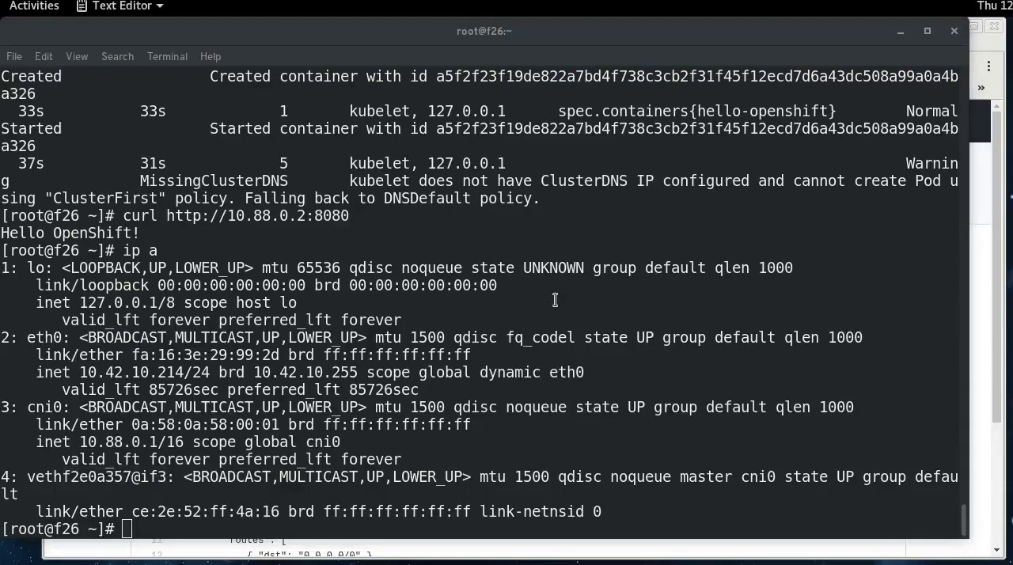
# - View the hello-openshift logs, curl 10.88.0.2:8080 again, and recheck the logs for a second request
pyautogui.write('kubectl logs hello-openshift')
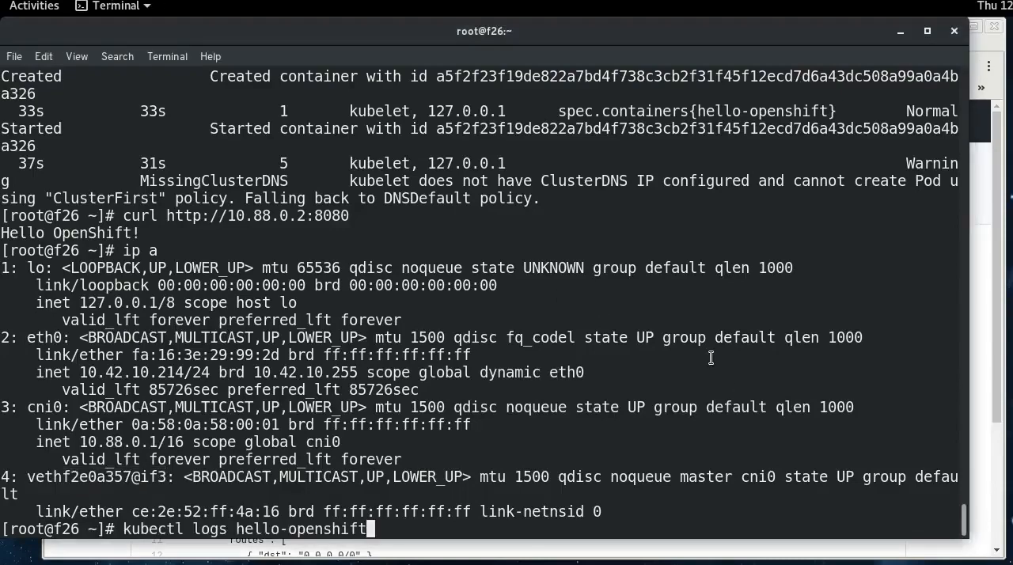
pyautogui.press('Return')
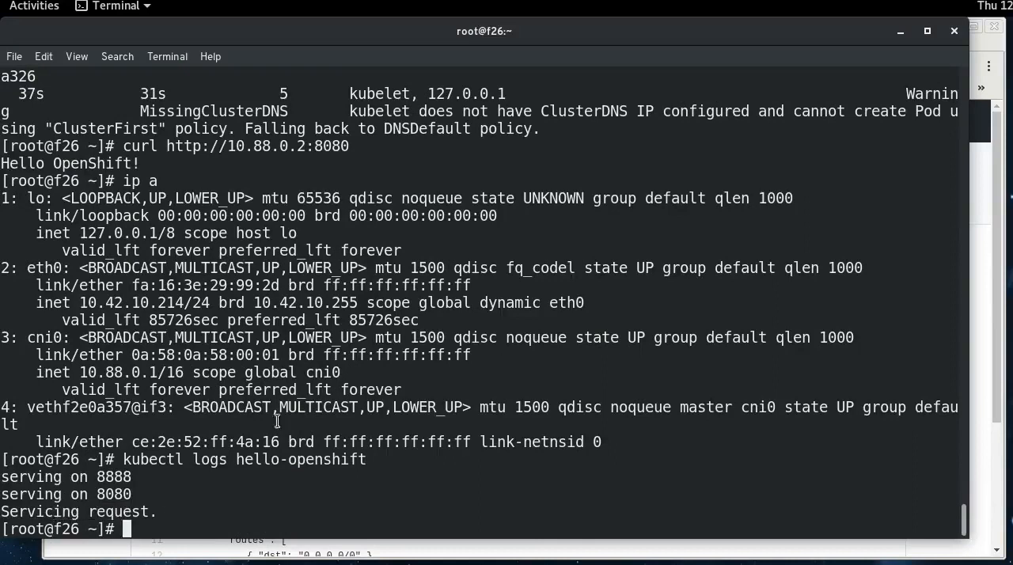
pyautogui.write('curl http://10.88.0.2:8080')
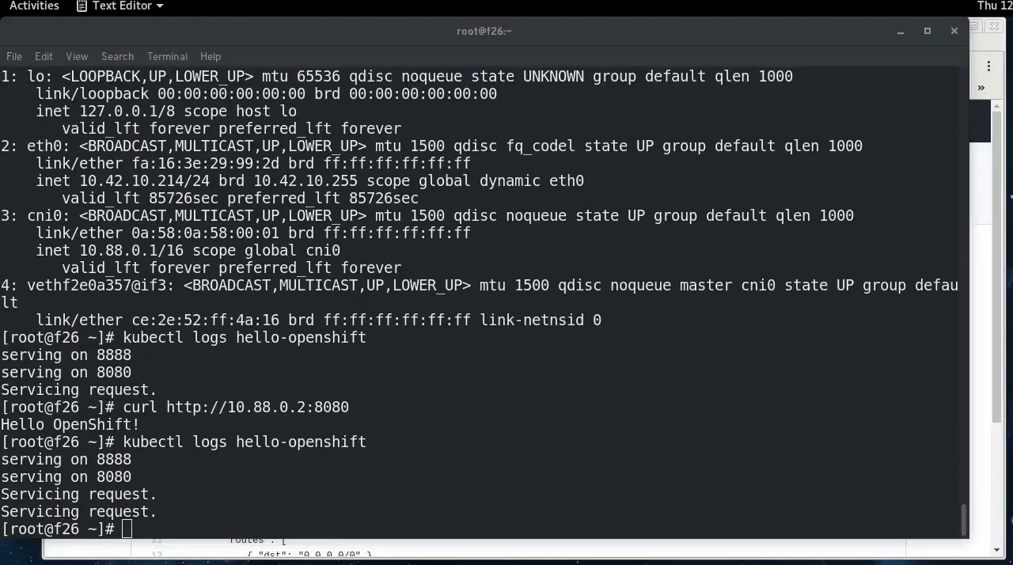
# - Run a busybox deployment with sleep 300 and confirm both pods are Running
pyautogui.write('kubectl run busybox --image=busybox --command -- sleep 300')
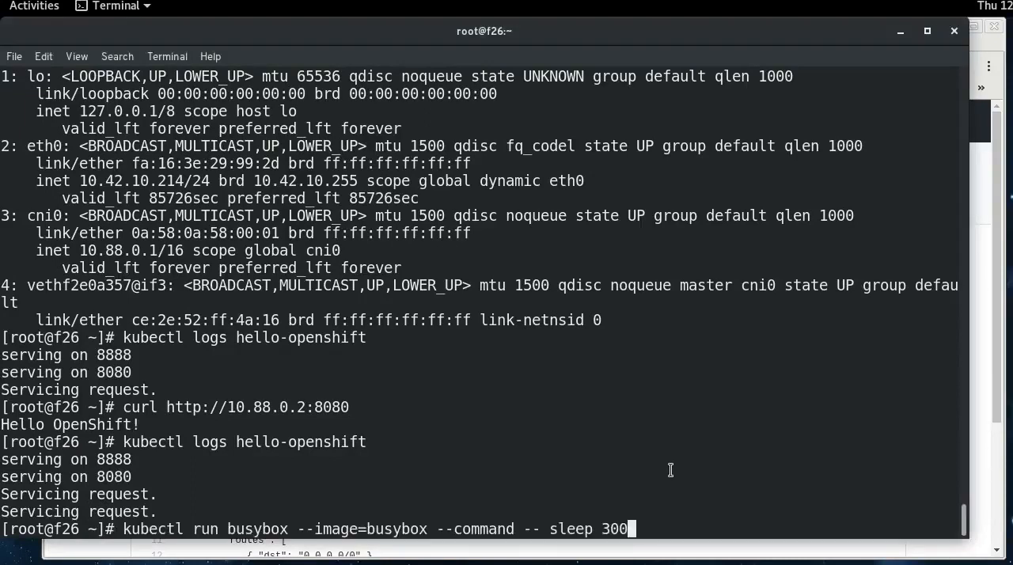
pyautogui.press('Return')
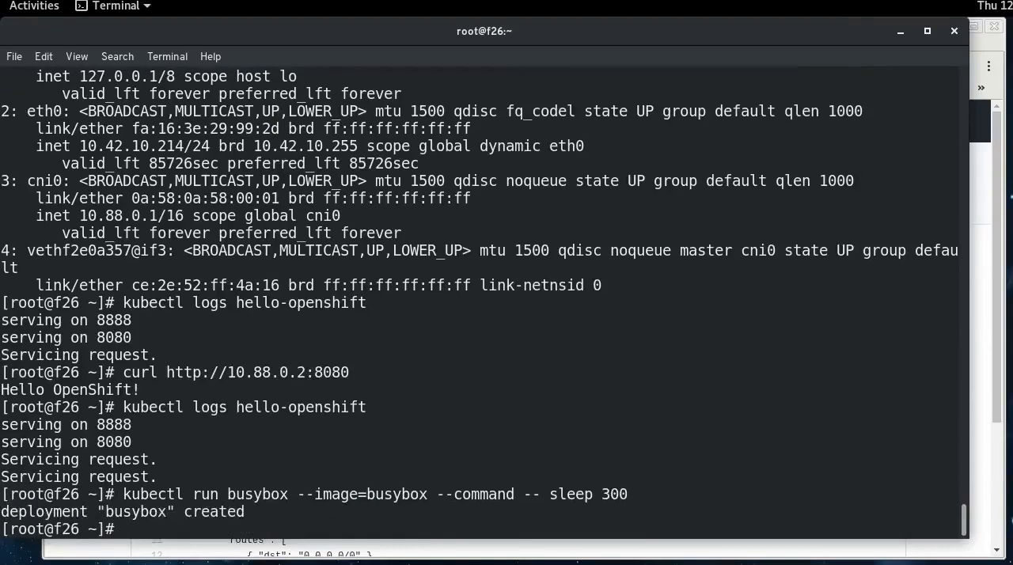
pyautogui.write('/g')
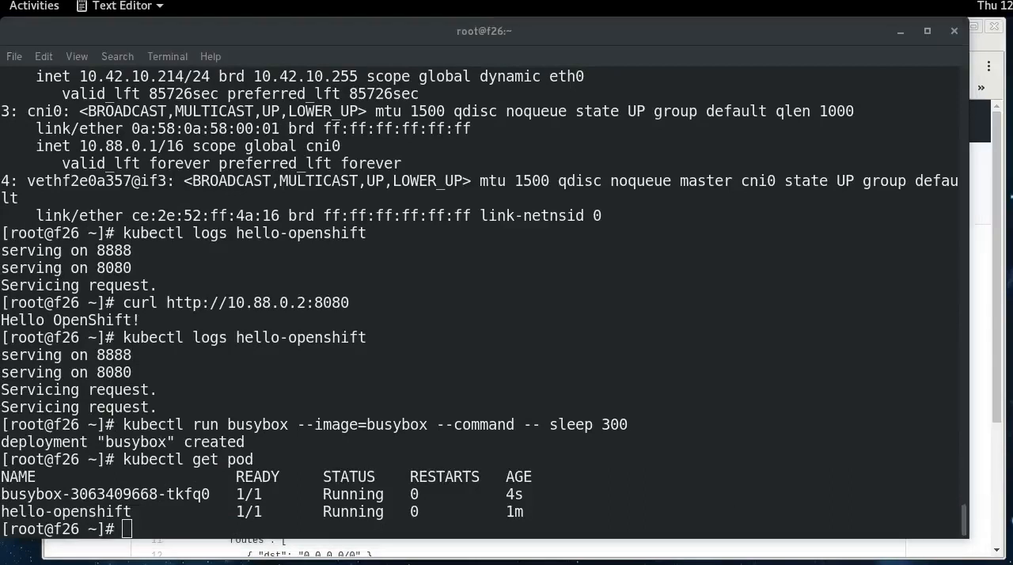
pyautogui.write('kubectl exec -ti')
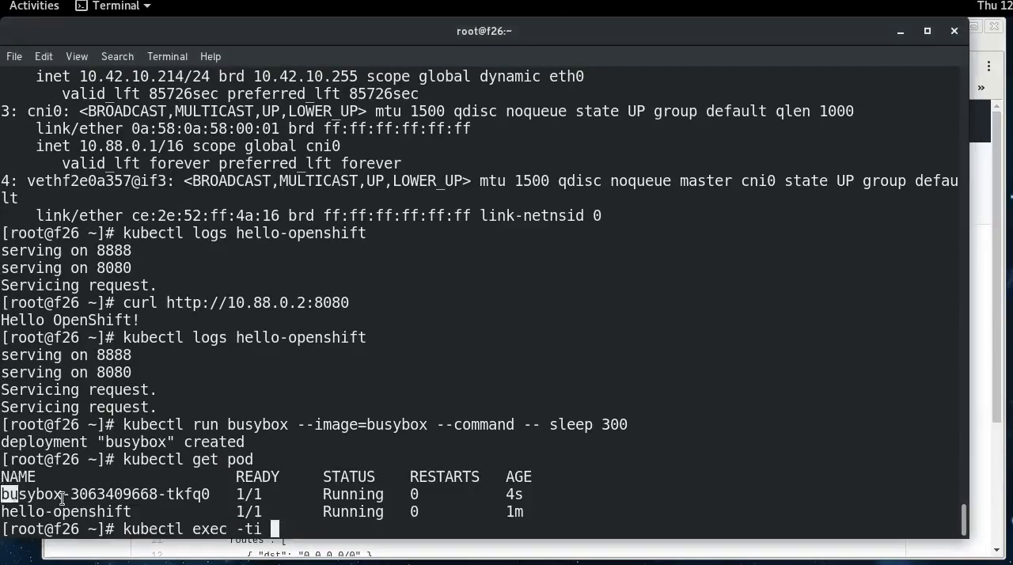
pyautogui.write('busybox-3063409668-tkfq0 /bi')
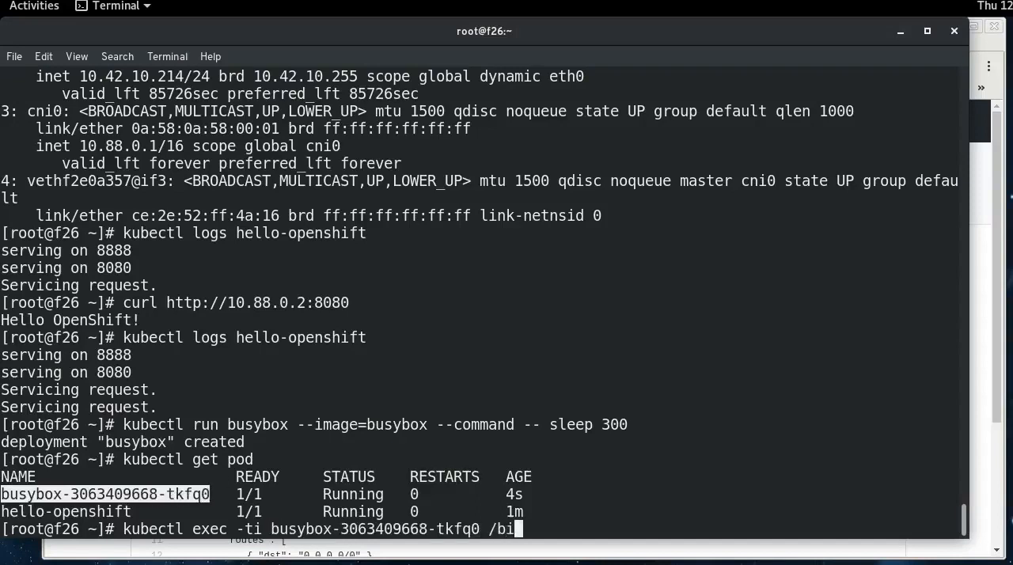
pyautogui.press('Return')
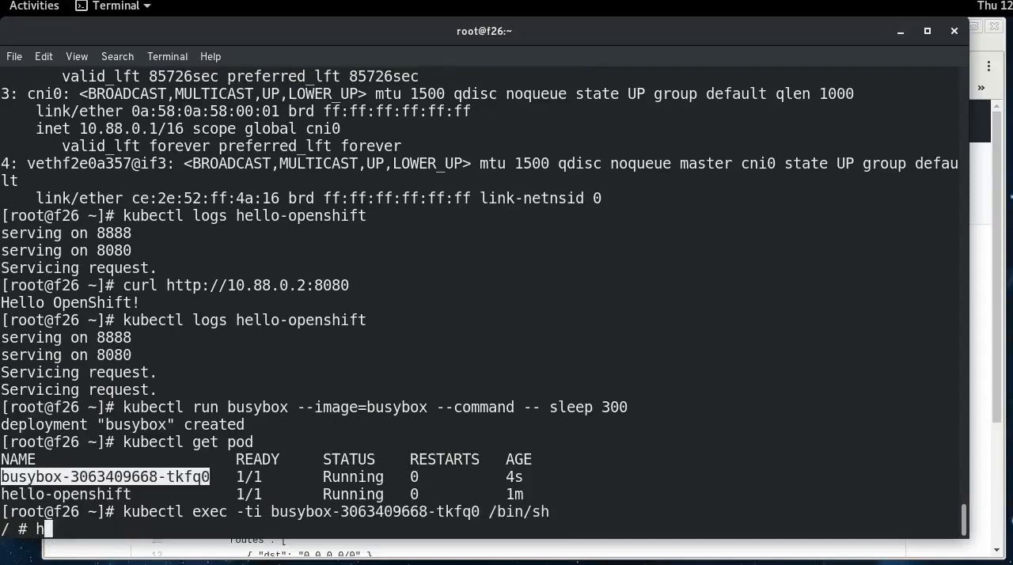